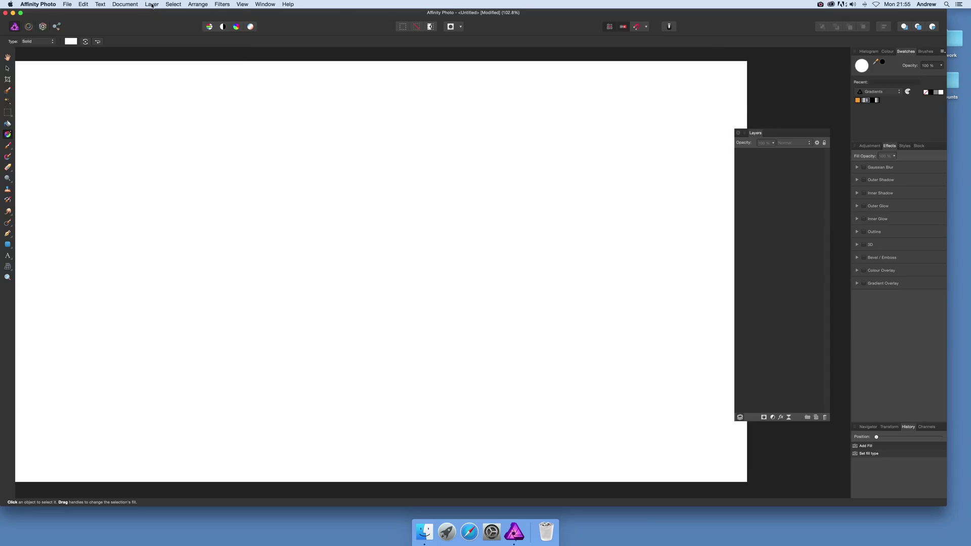
Add a new white fill layer covering the canvas via Layer > New Fill Layer.
click(150, 4)
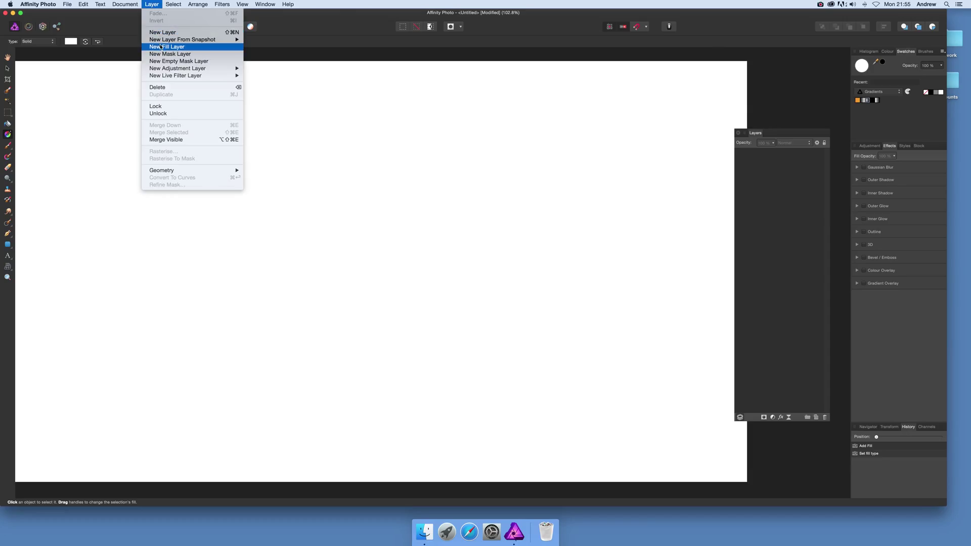
click(168, 47)
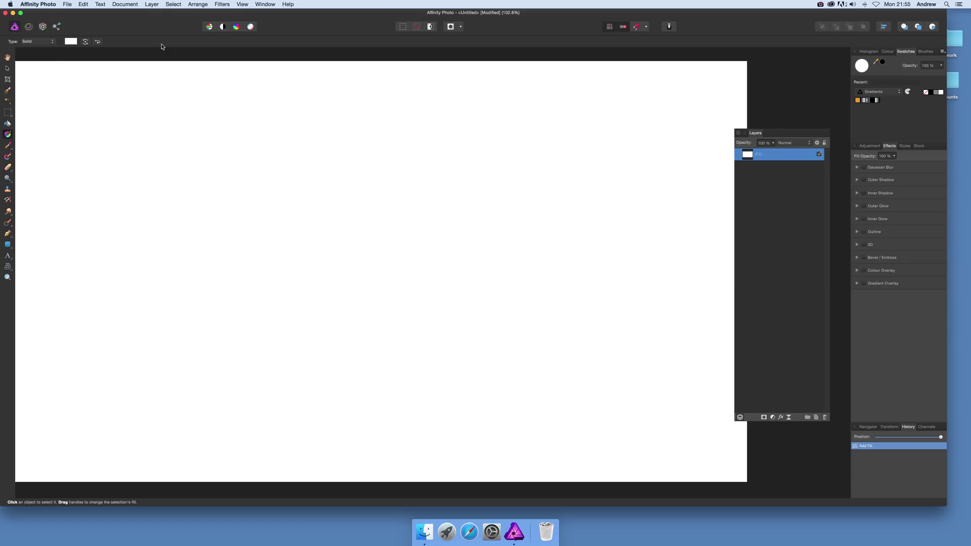
Change the fill layer's type to an Elliptical gradient.
click(35, 40)
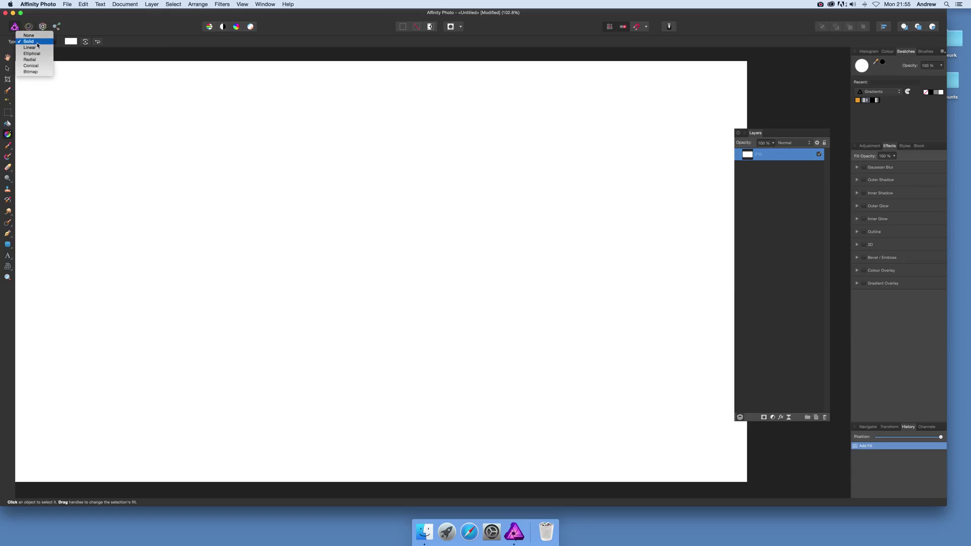
mouse_move(31, 53)
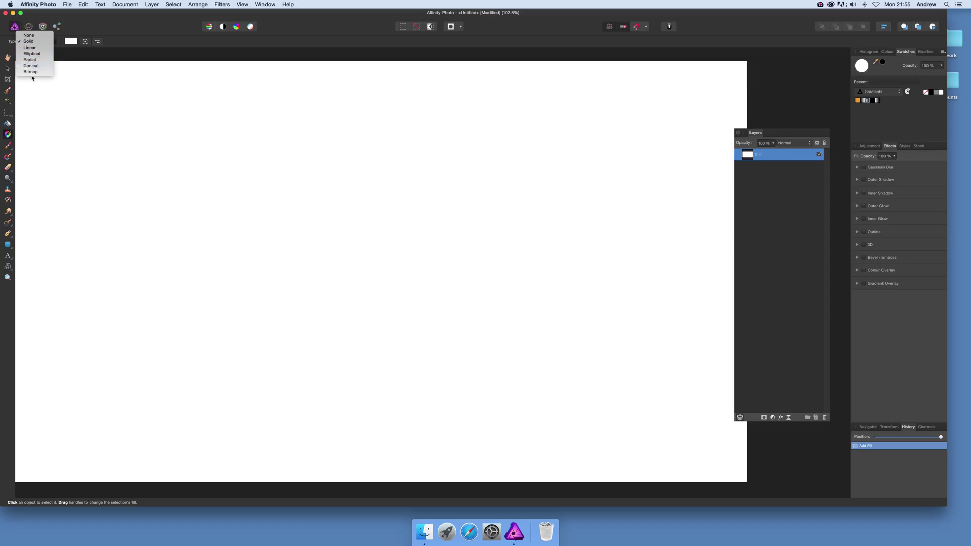
mouse_move(30, 48)
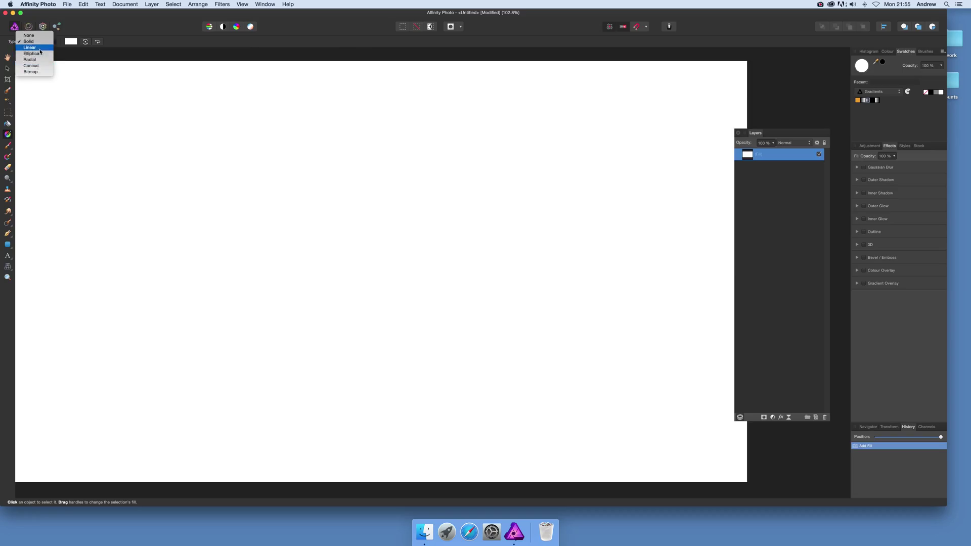
click(31, 54)
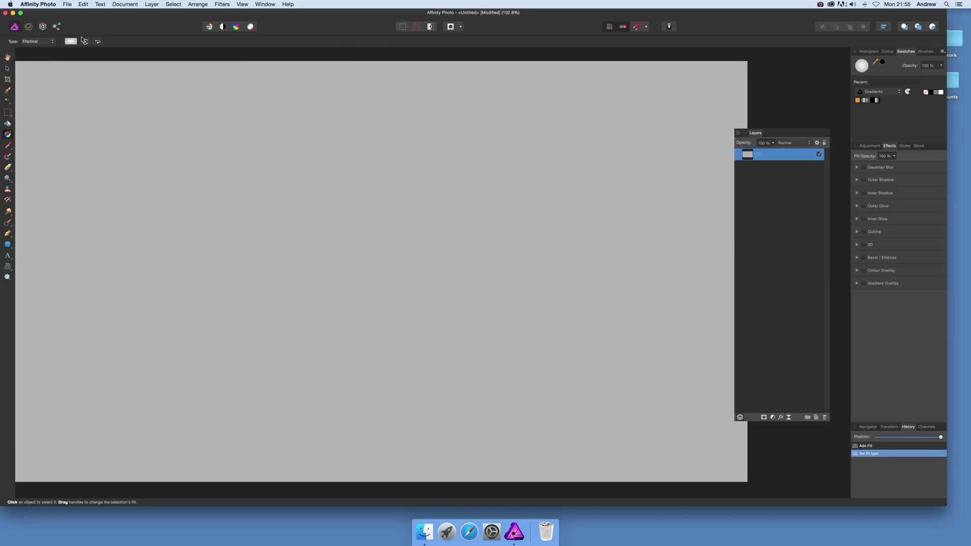
Edit the gradient stops to run red, yellow, blue, green and end in magenta.
click(69, 41)
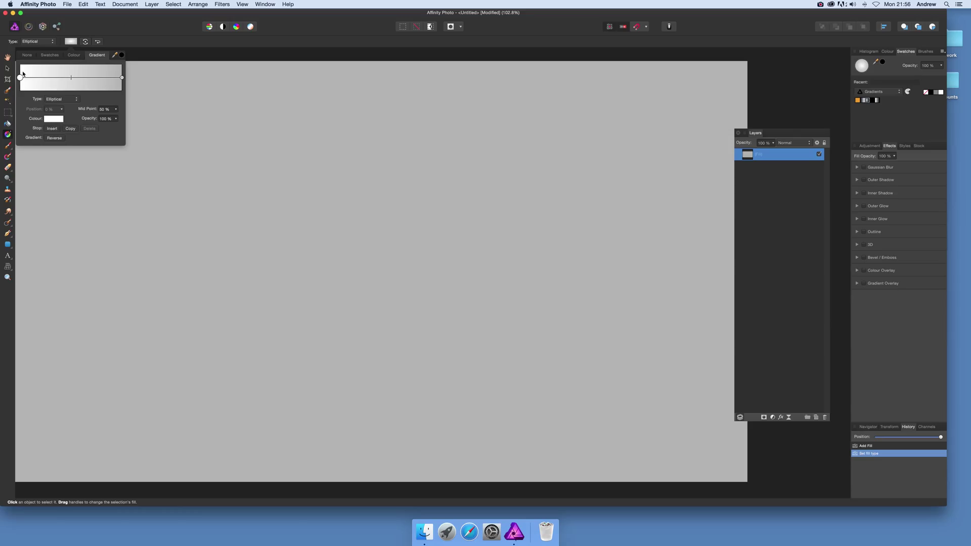
click(52, 118)
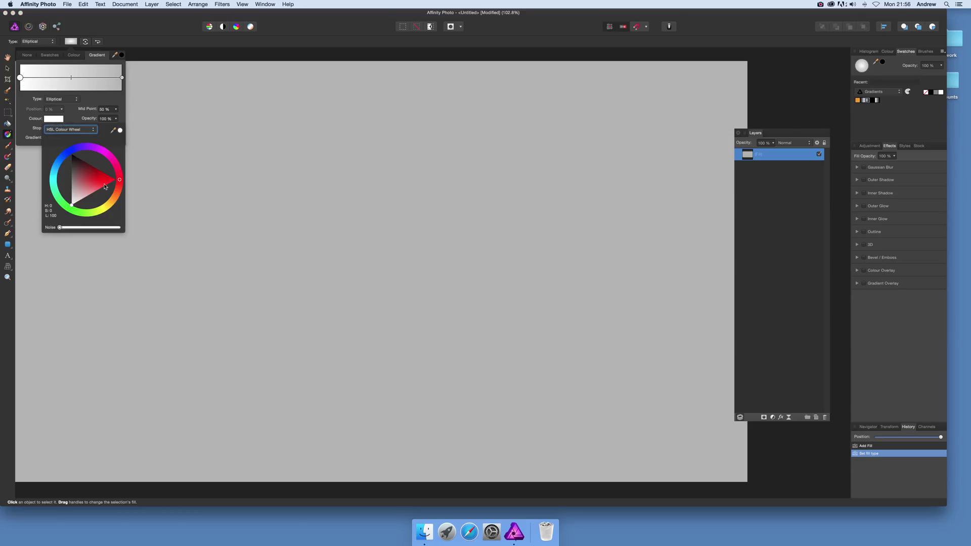
click(106, 186)
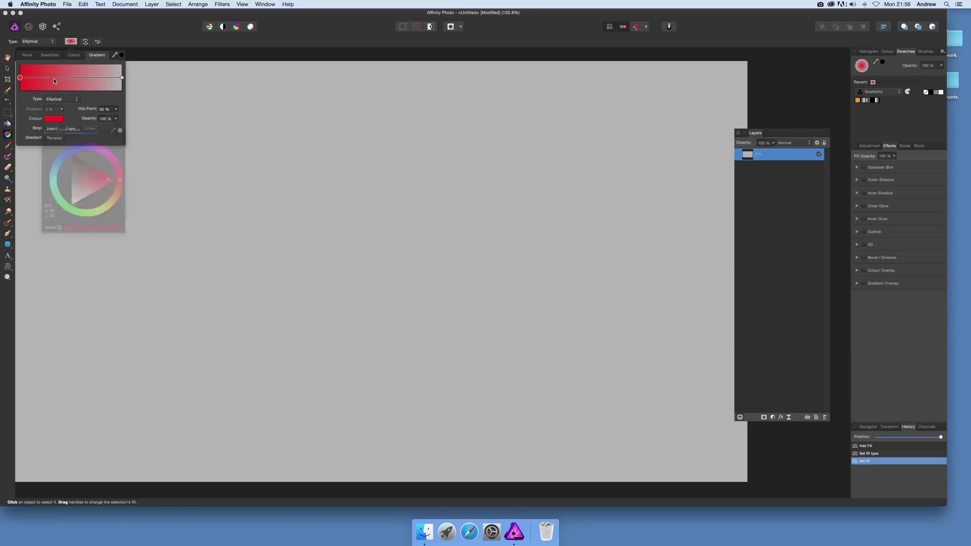
drag(20, 78, 54, 78)
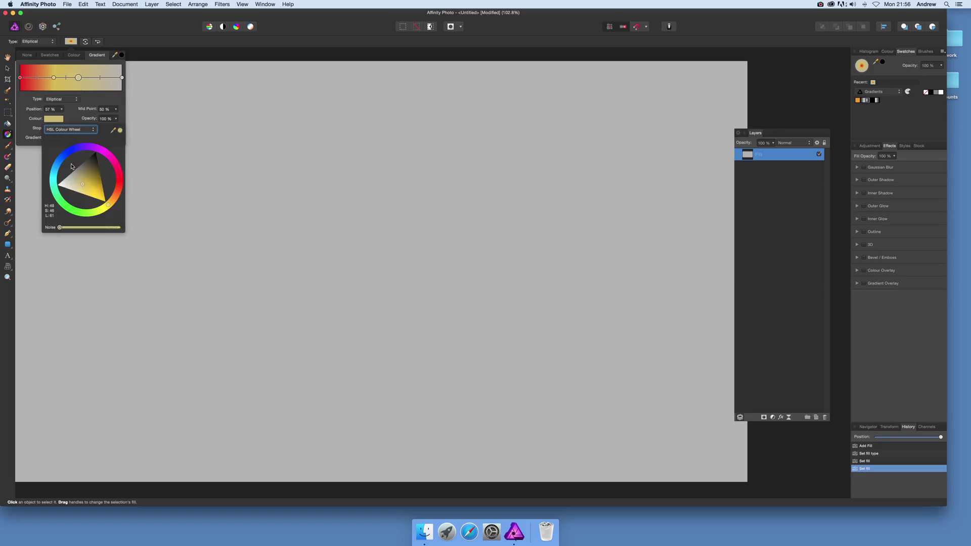
click(78, 147)
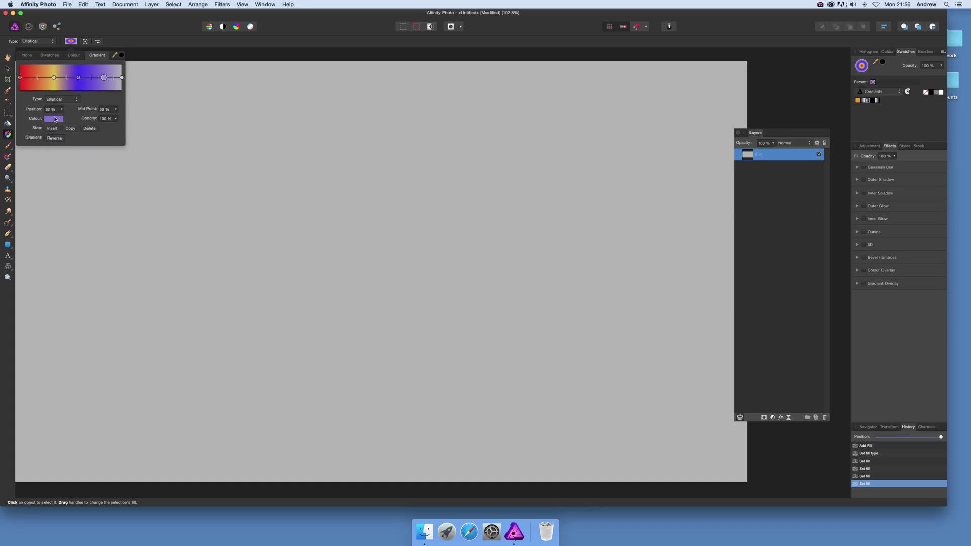
click(54, 119)
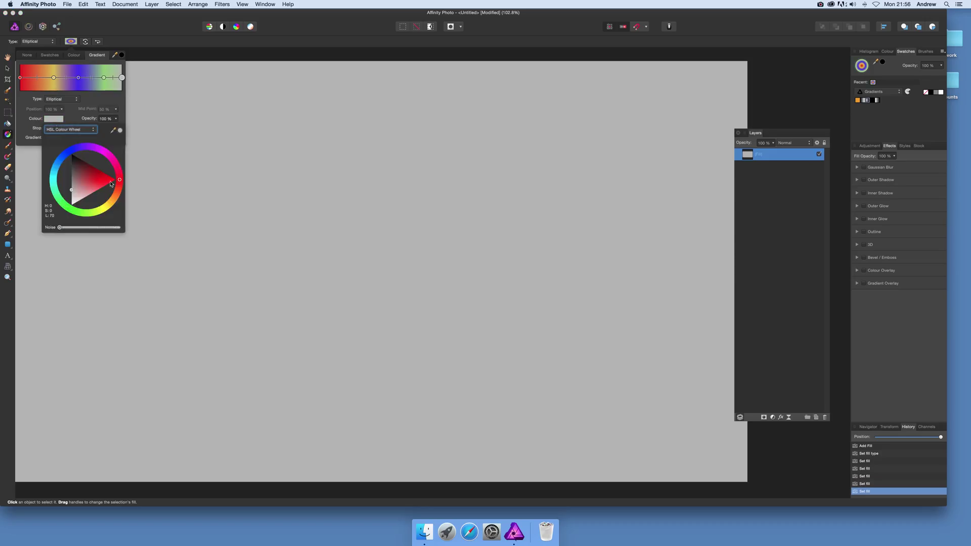
click(103, 152)
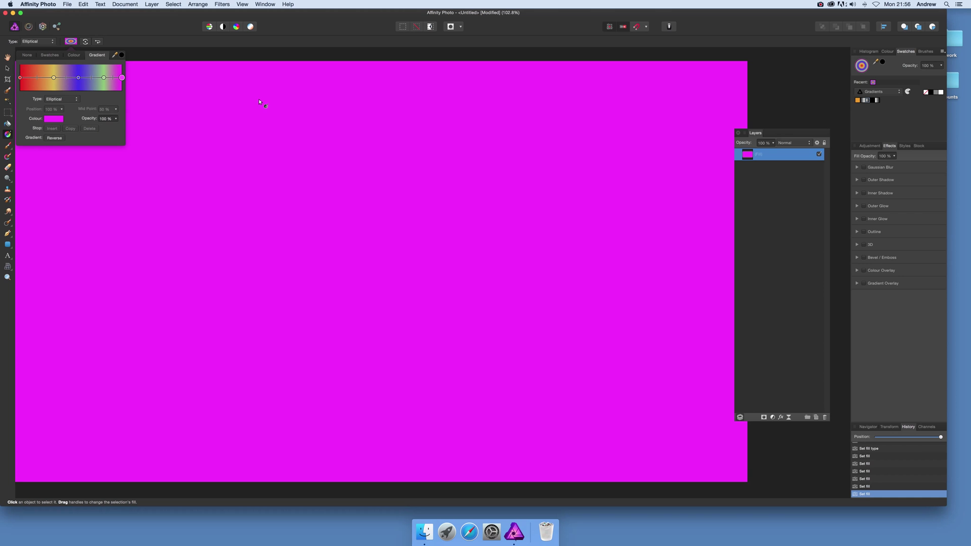
mouse_move(438, 296)
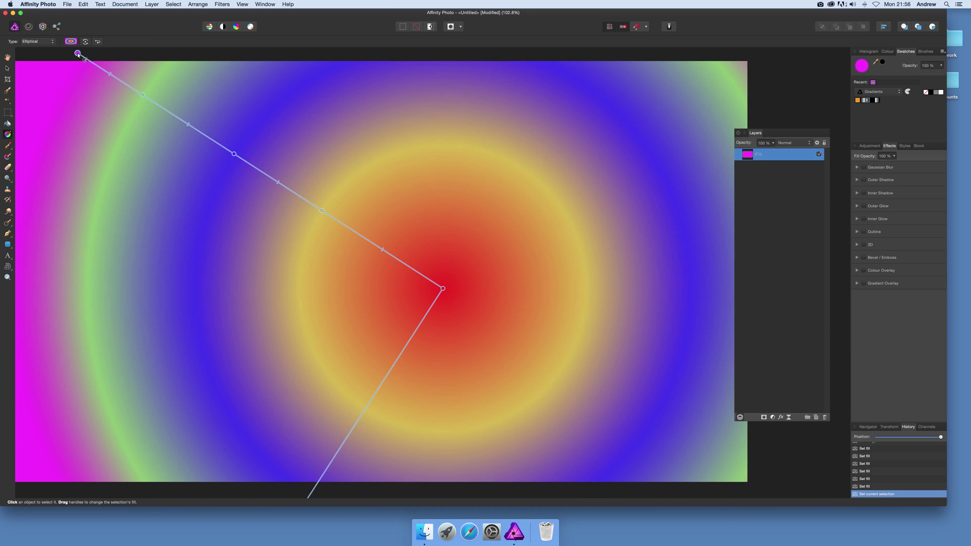
Reshape the gradient into a large tilted oval of coloured rings on the magenta background.
drag(77, 54, 54, 64)
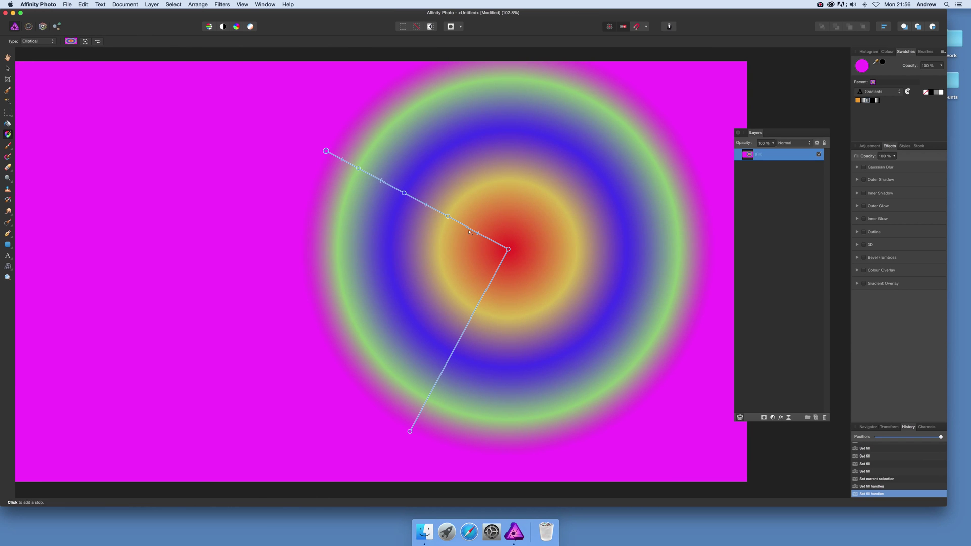
drag(410, 431, 415, 412)
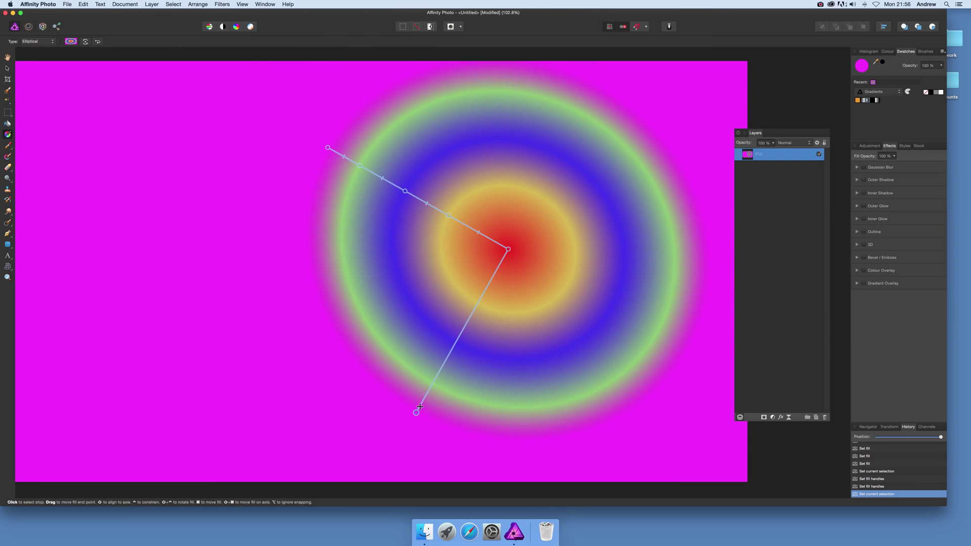
drag(415, 410, 404, 426)
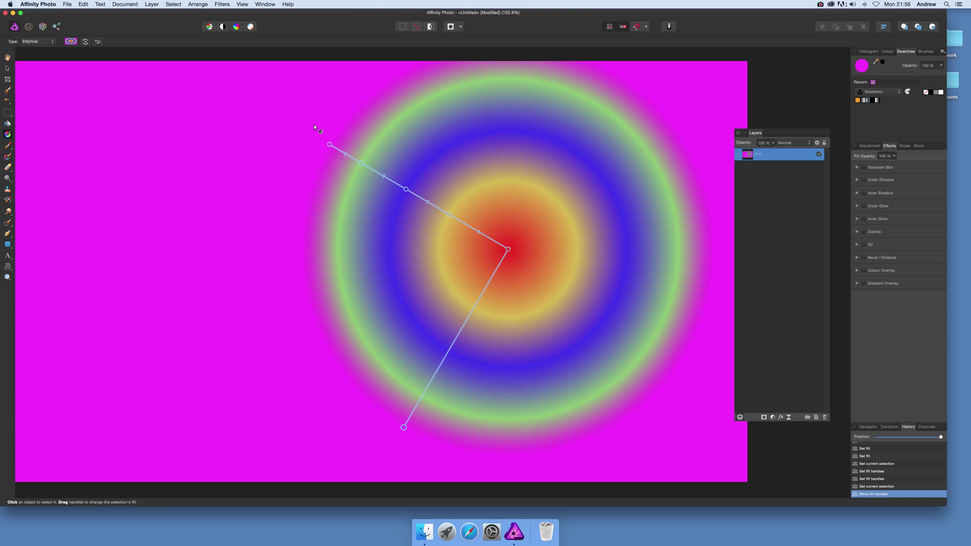
drag(329, 143, 437, 223)
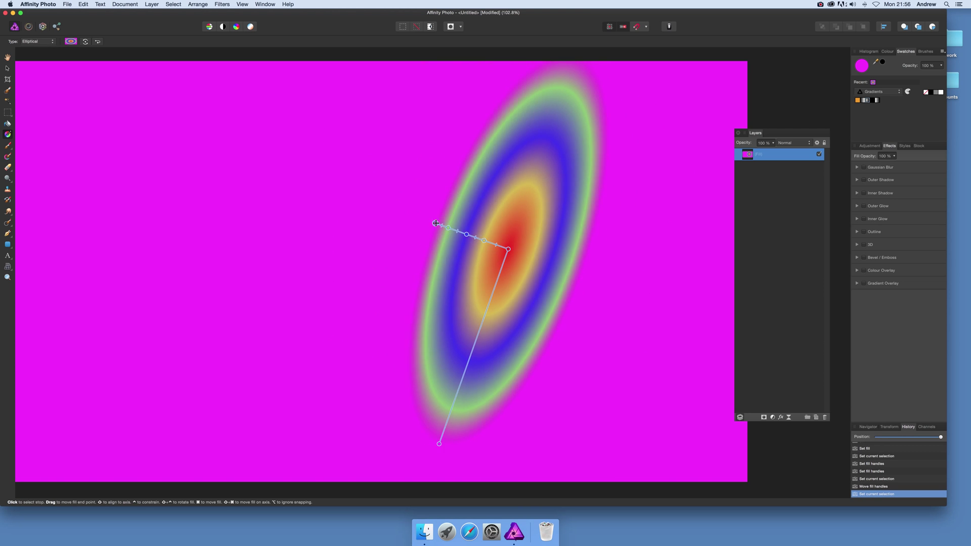
drag(436, 223, 255, 109)
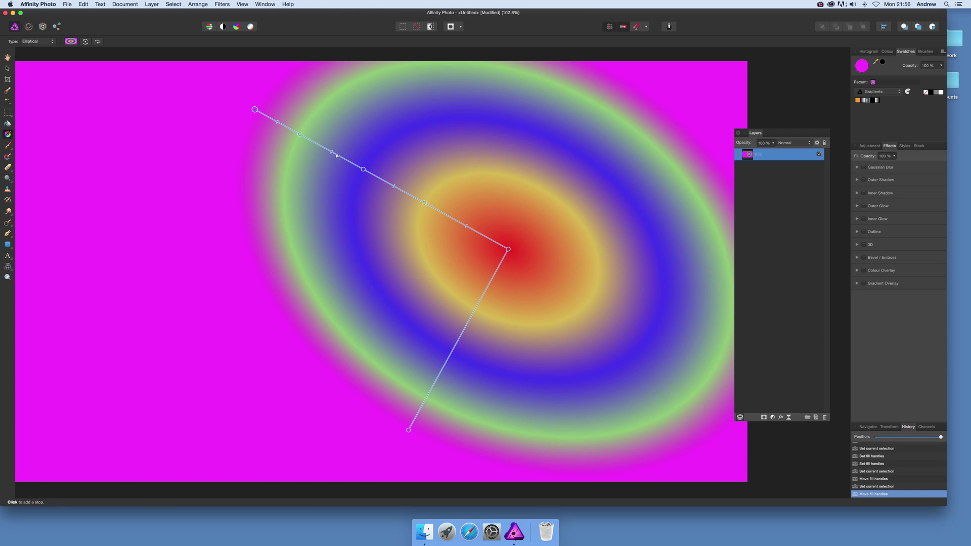
drag(363, 170, 388, 183)
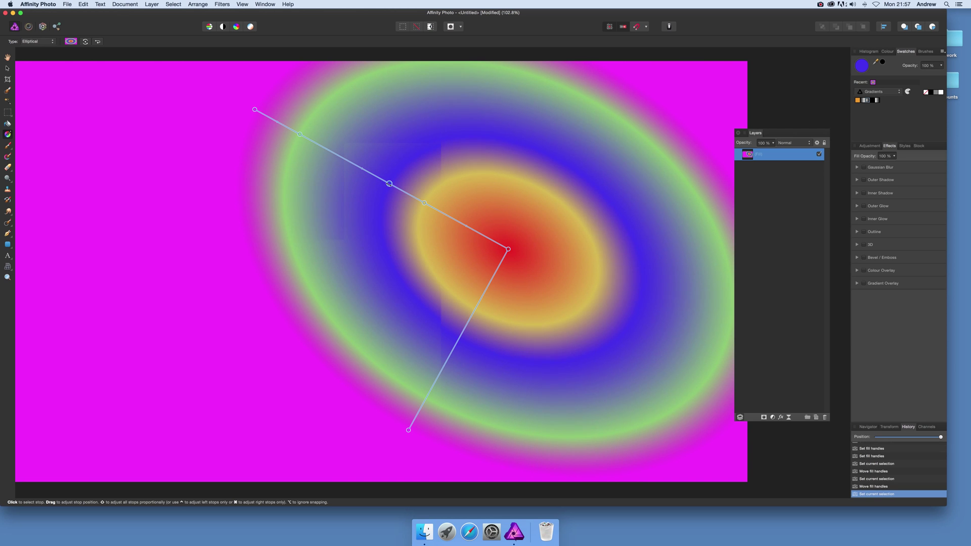
drag(387, 179, 391, 184)
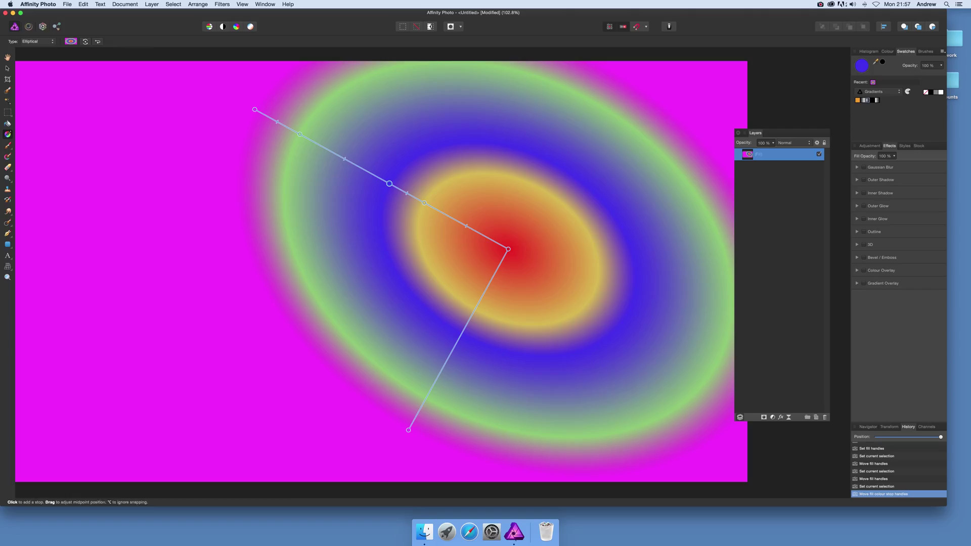
Shrink the red core, widen the yellow band and reposition the tilted oval gradient.
click(390, 184)
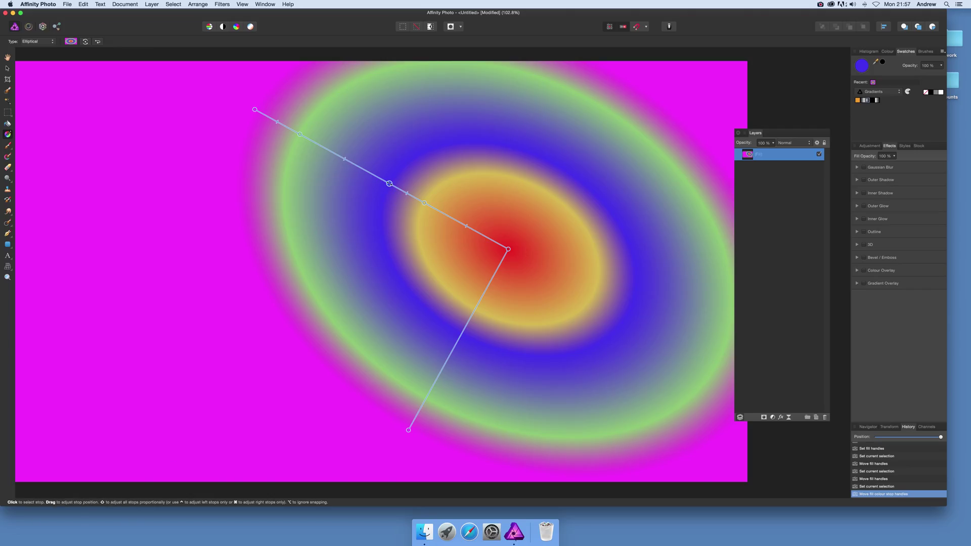
drag(390, 183, 381, 179)
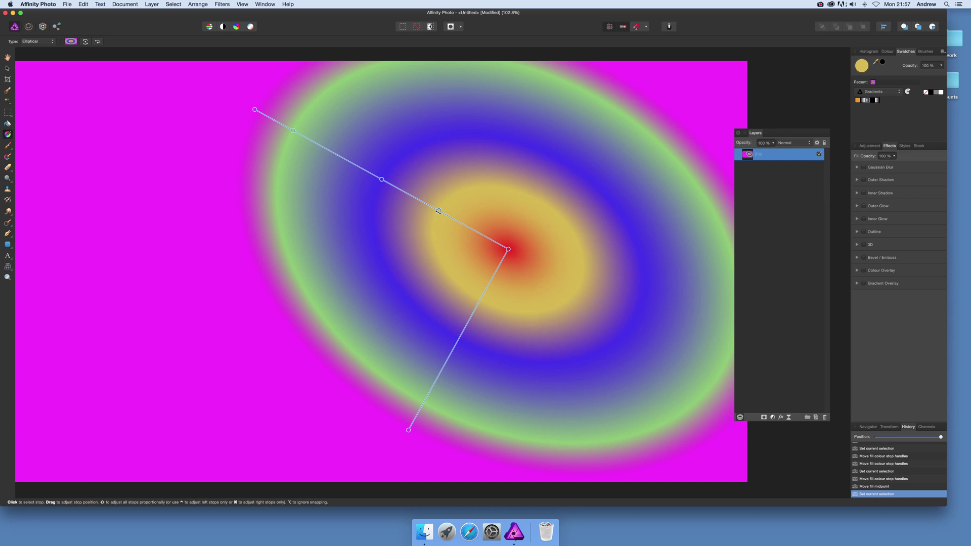
drag(438, 210, 436, 210)
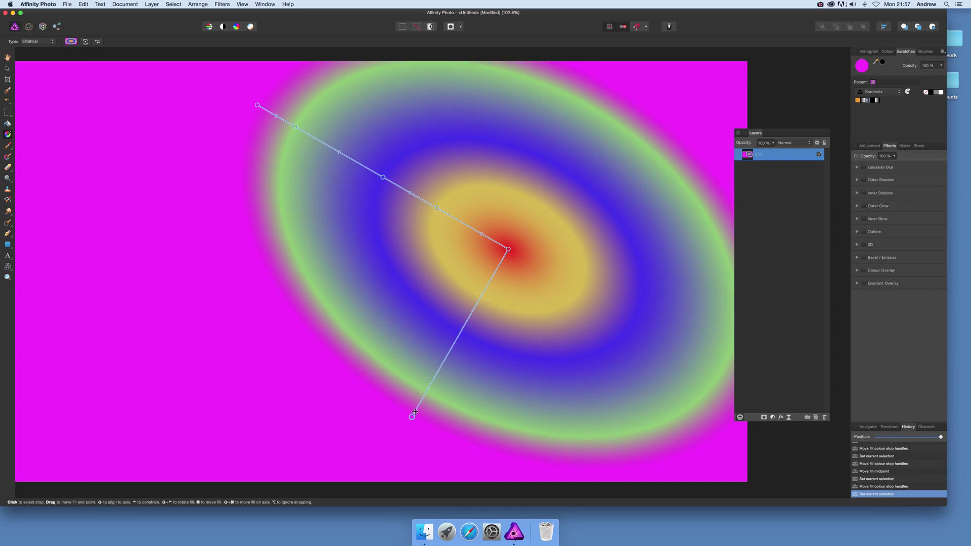
drag(414, 413, 427, 384)
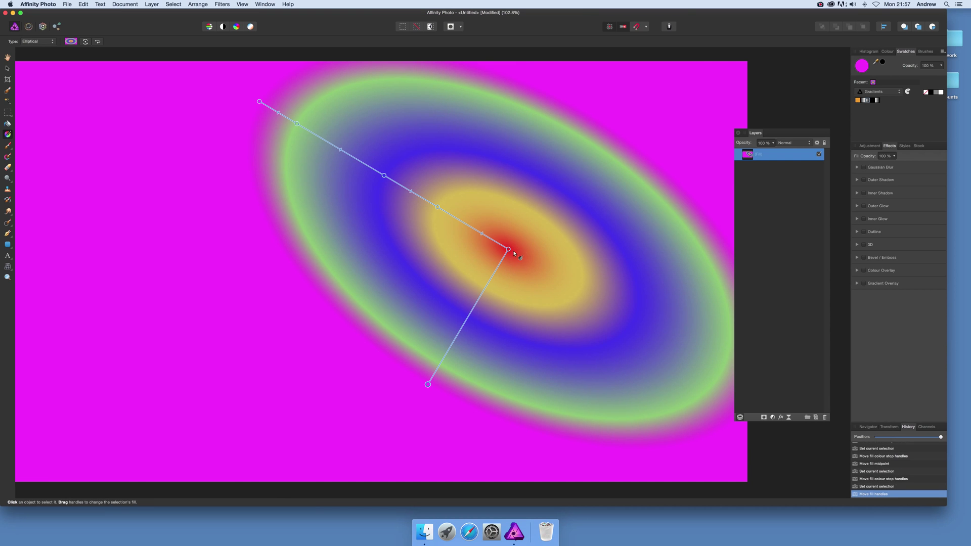
drag(508, 249, 363, 239)
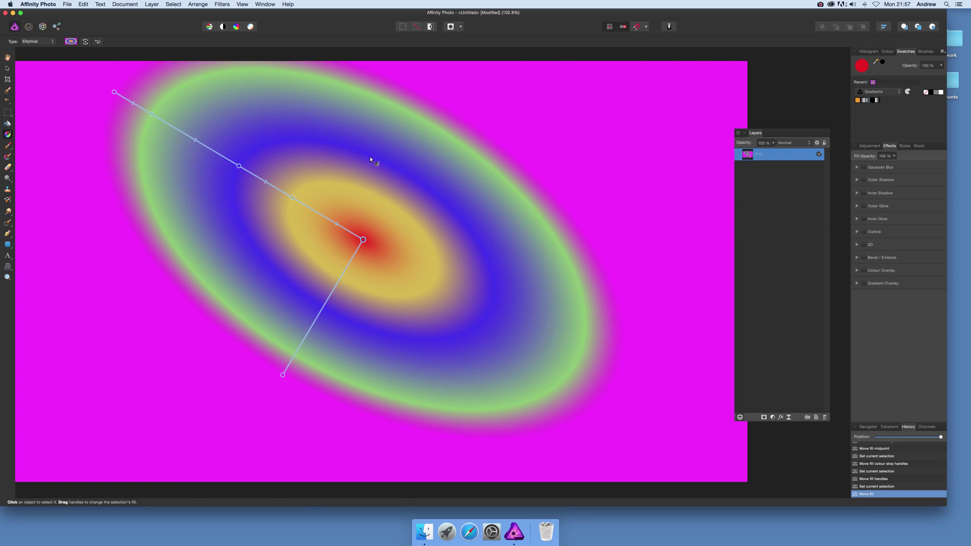
mouse_move(274, 345)
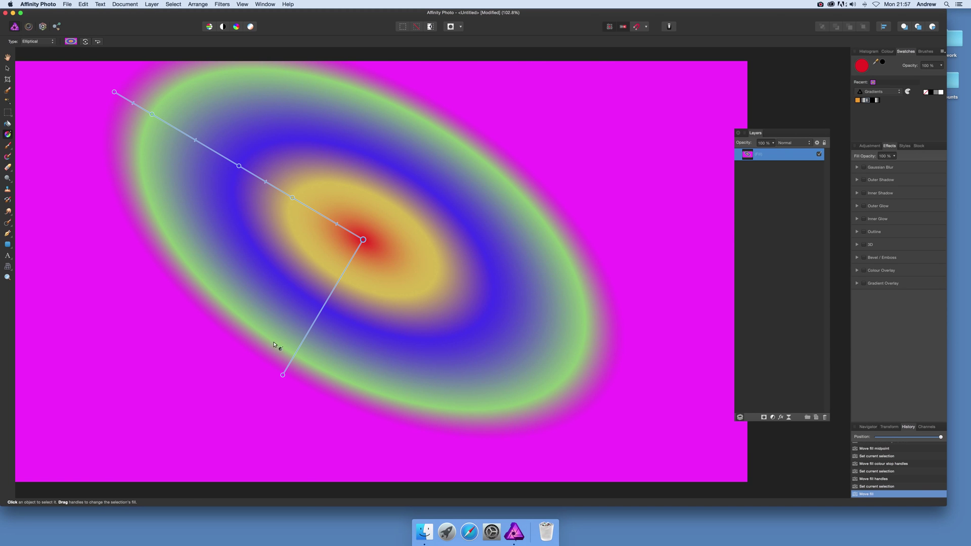
drag(282, 374, 276, 418)
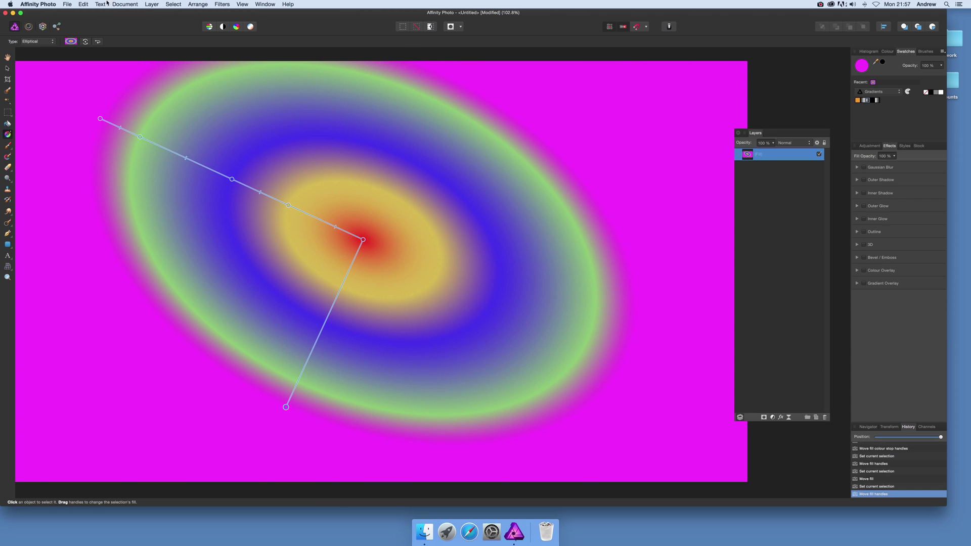
Duplicate the gradient fill layer via Layer > Duplicate.
click(151, 4)
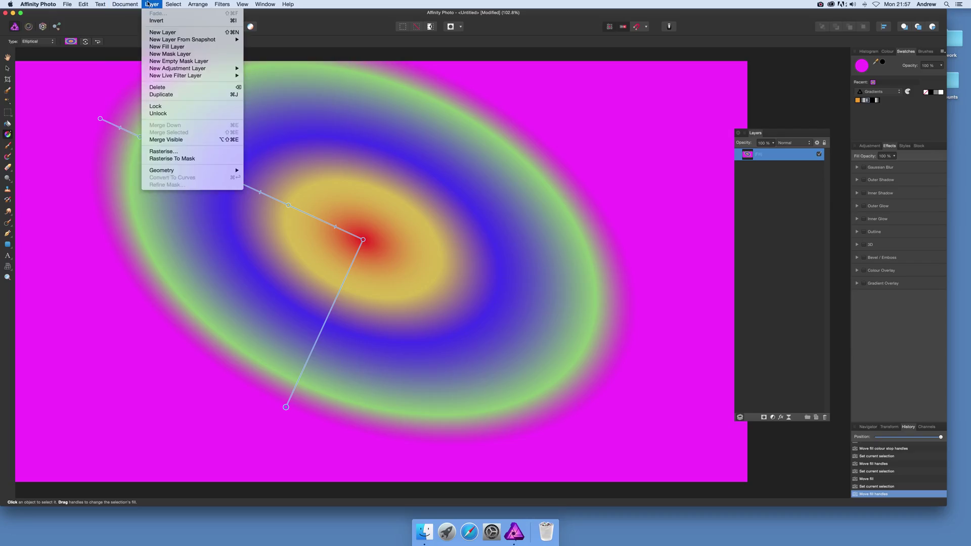
click(161, 94)
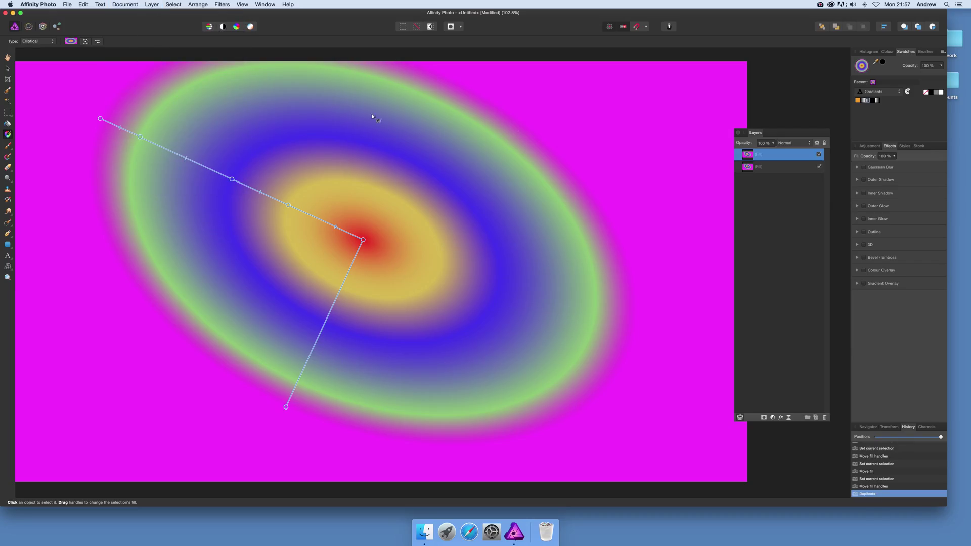
mouse_move(544, 127)
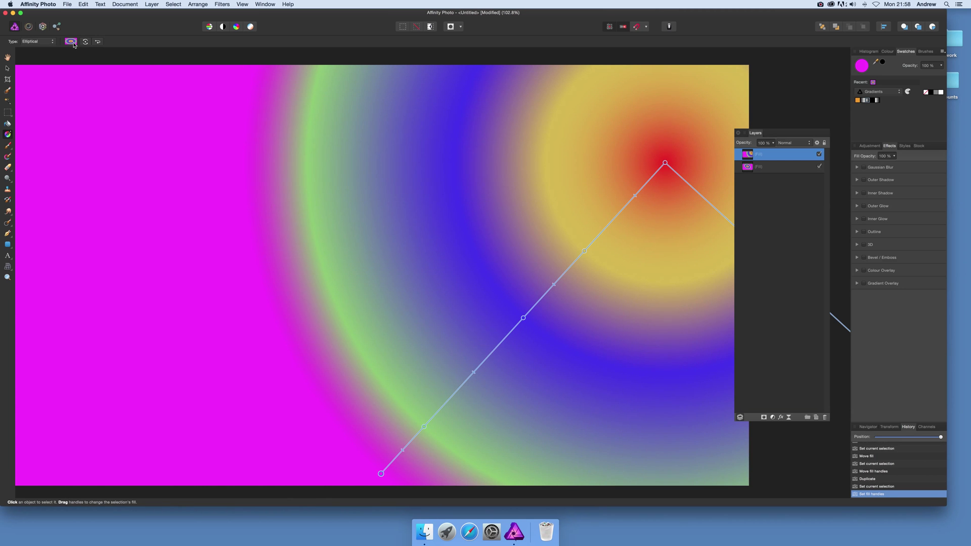
In the copy's gradient, turn the blue stop red and the yellow stop nearly white.
click(69, 40)
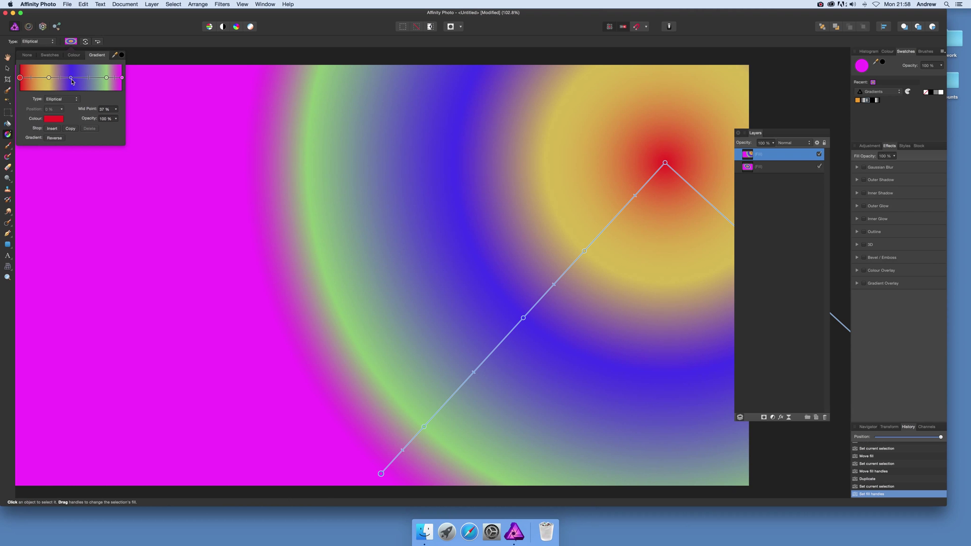
click(71, 78)
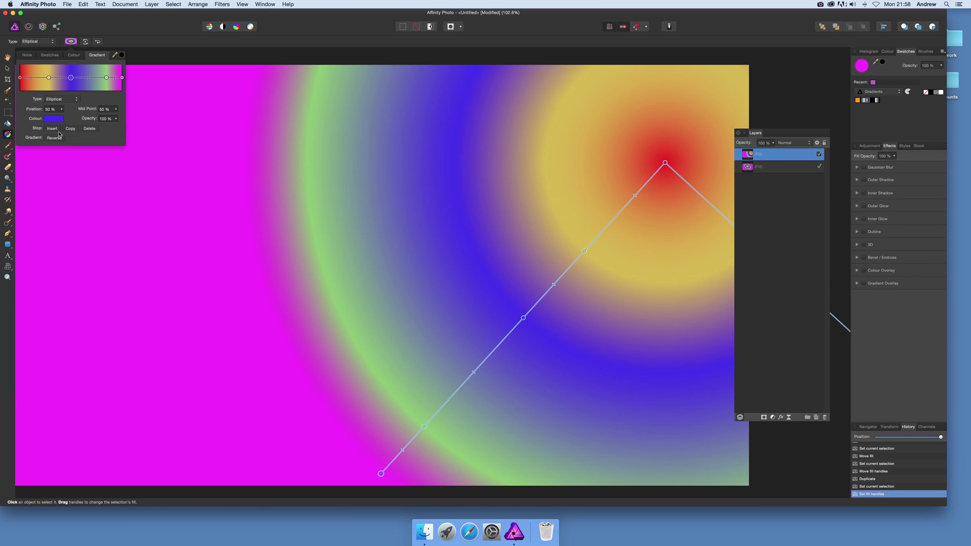
click(53, 118)
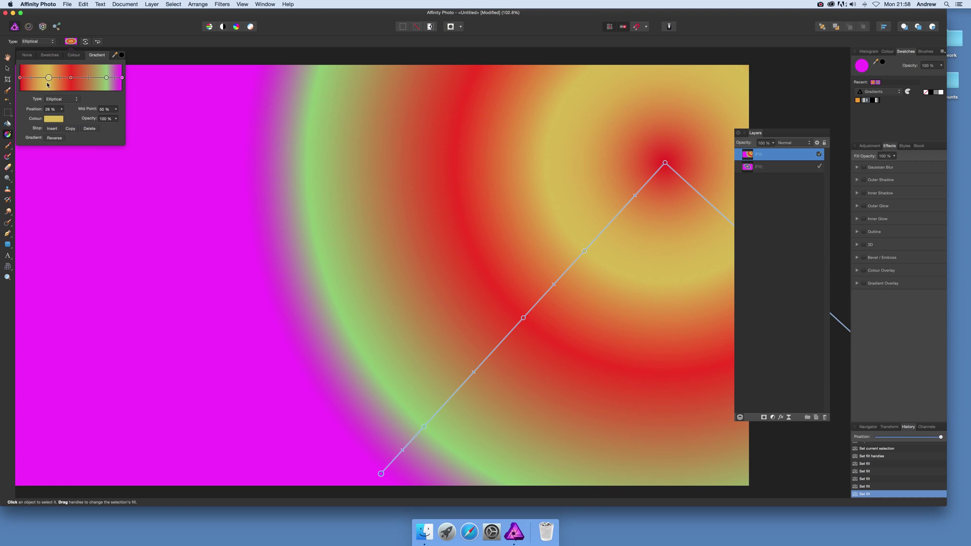
click(53, 118)
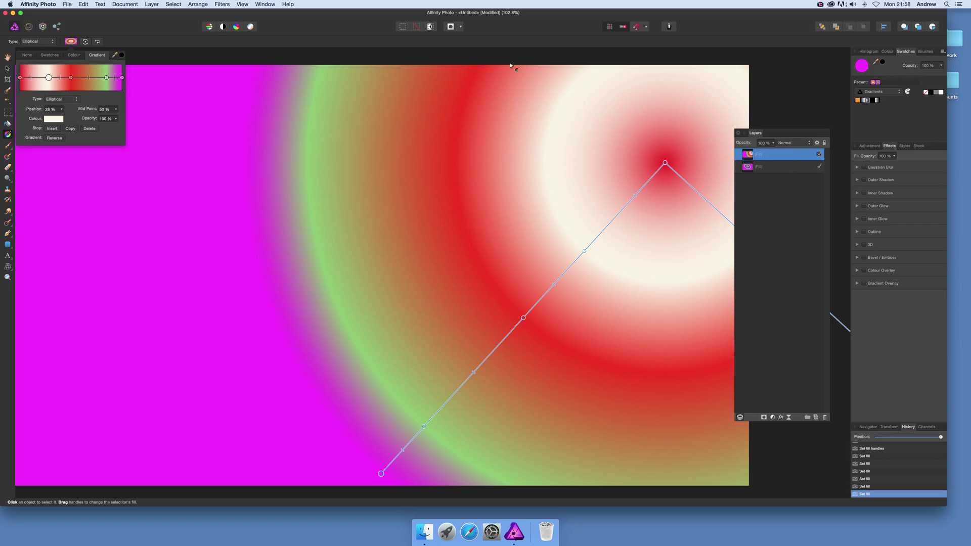
Try Luminosity, Colour, Subtract and Exclusion blending on the copy, settle on Darken and shift its gradient right.
click(795, 142)
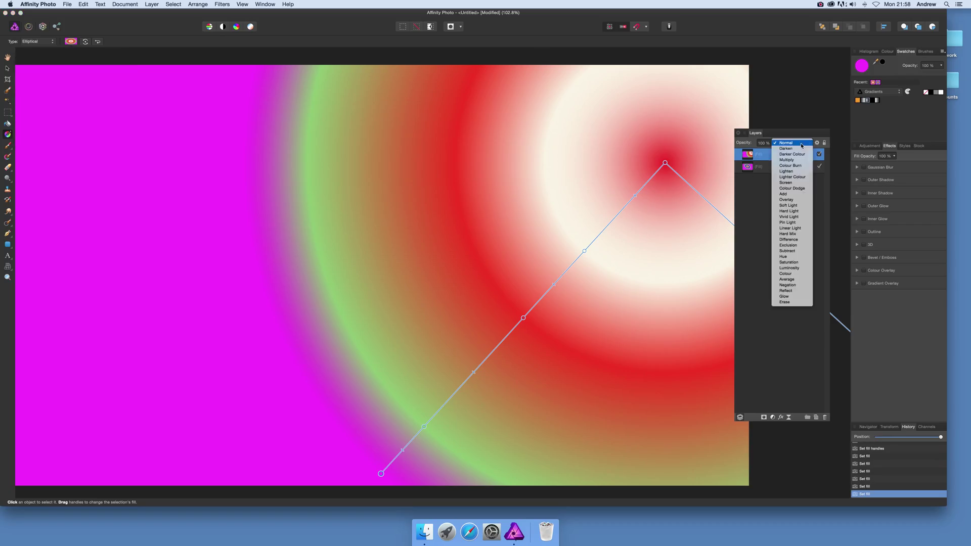
click(786, 147)
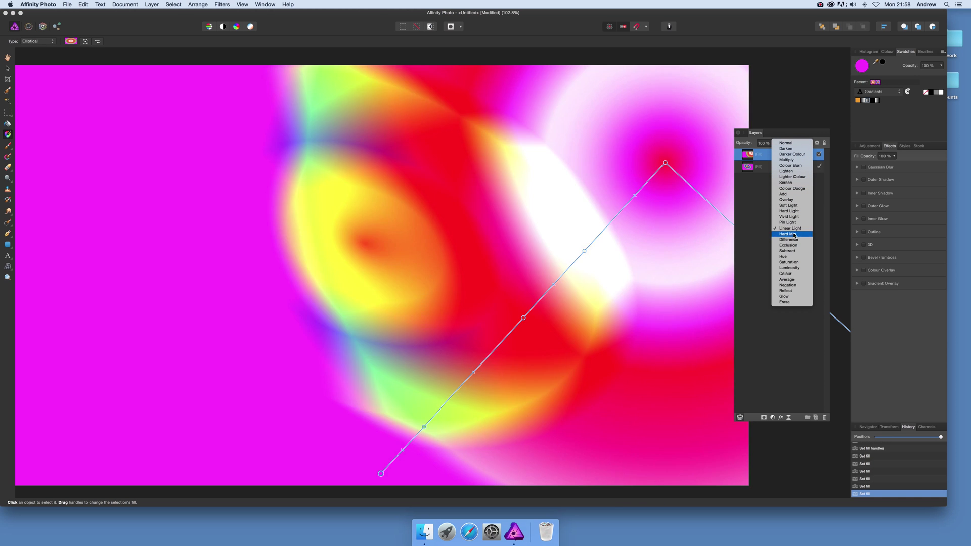
click(788, 267)
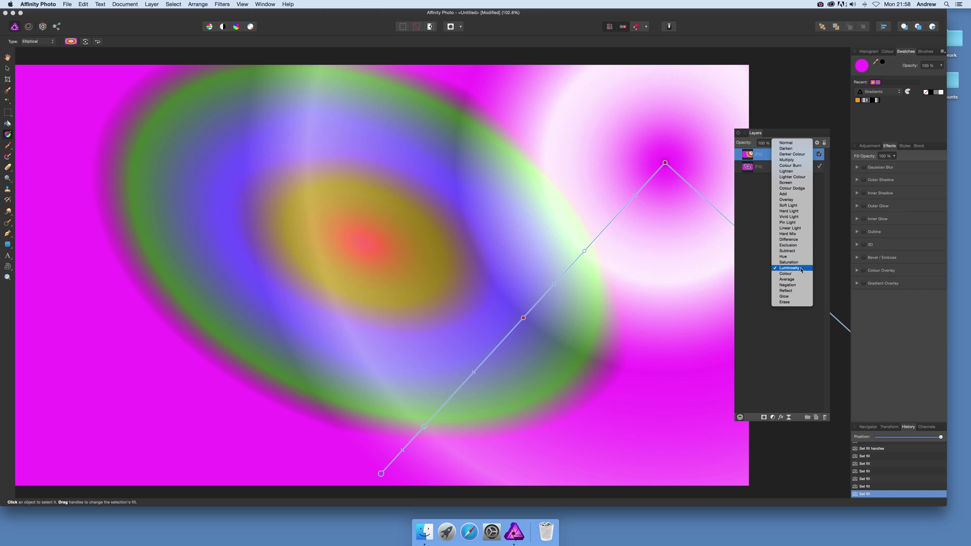
click(786, 274)
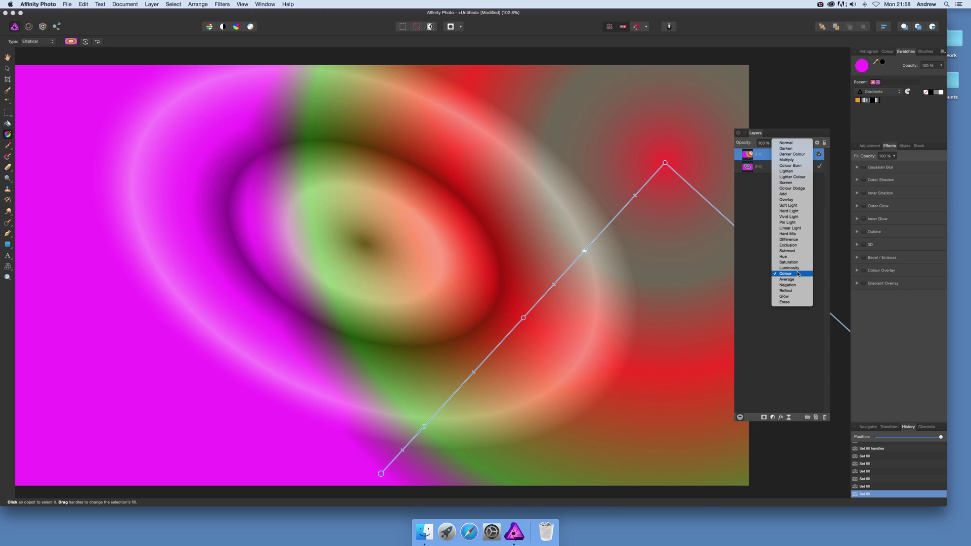
click(786, 251)
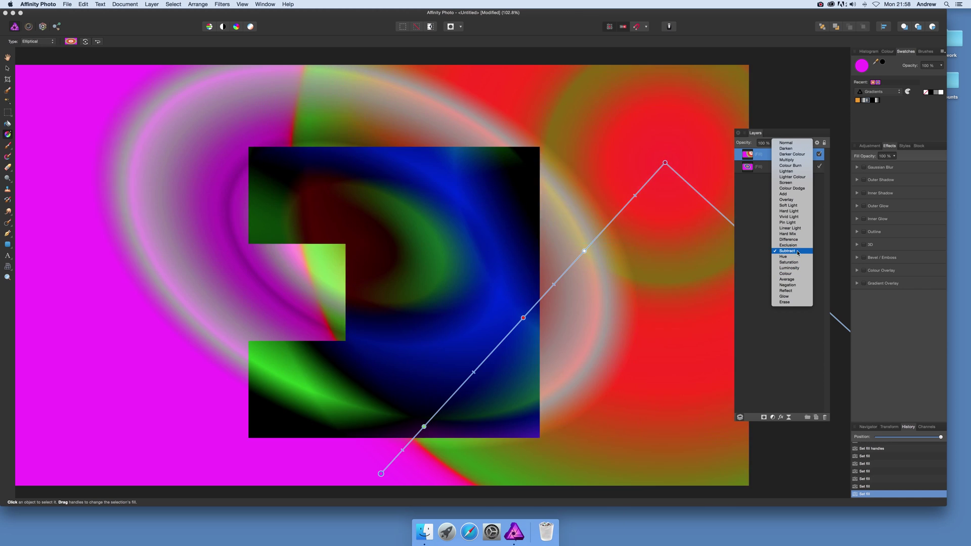
click(788, 245)
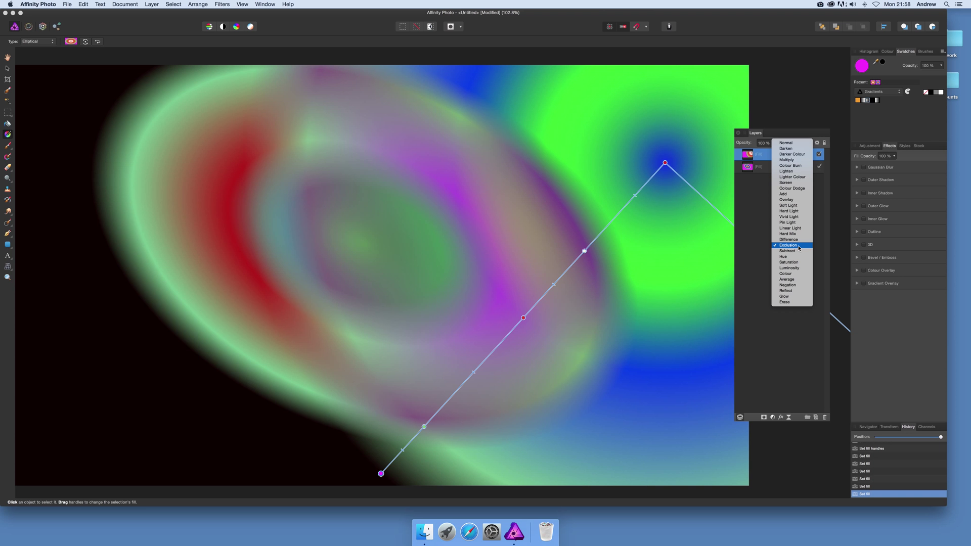
click(786, 147)
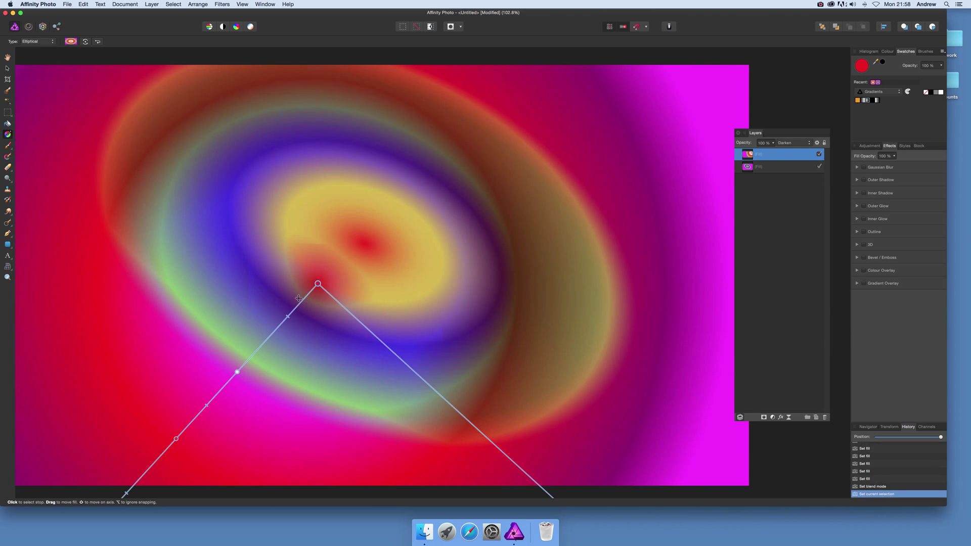
drag(317, 284, 523, 273)
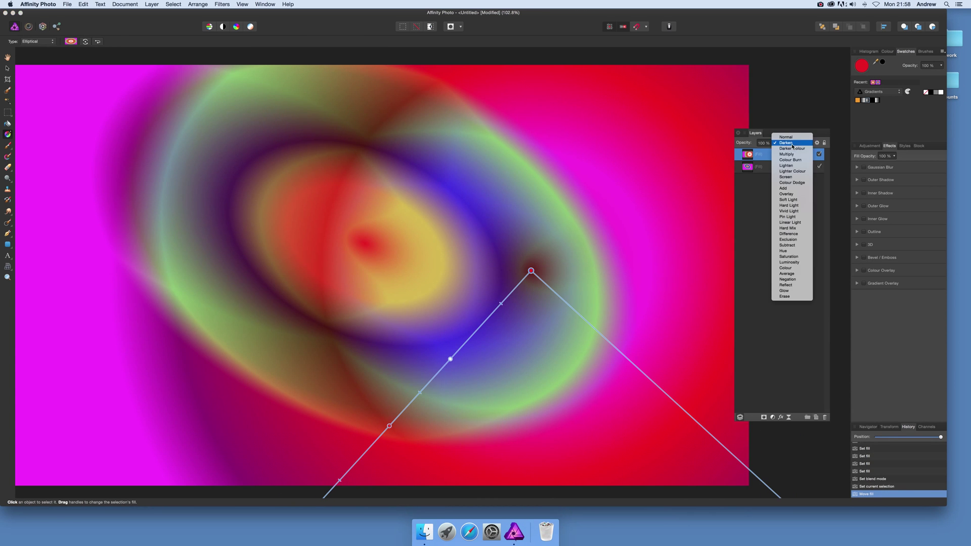
Switch the copy to Negation blending and move its gradient toward the top left.
click(784, 267)
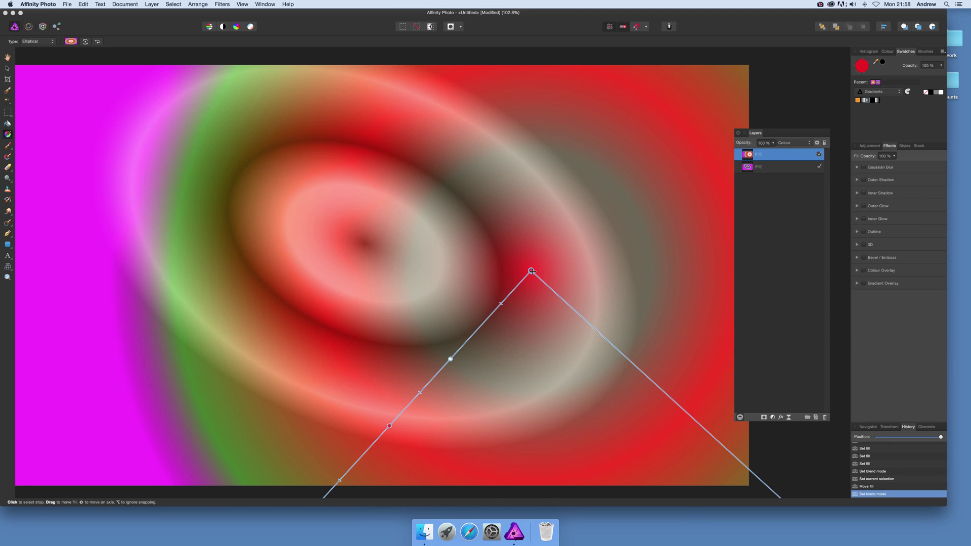
drag(531, 271, 699, 358)
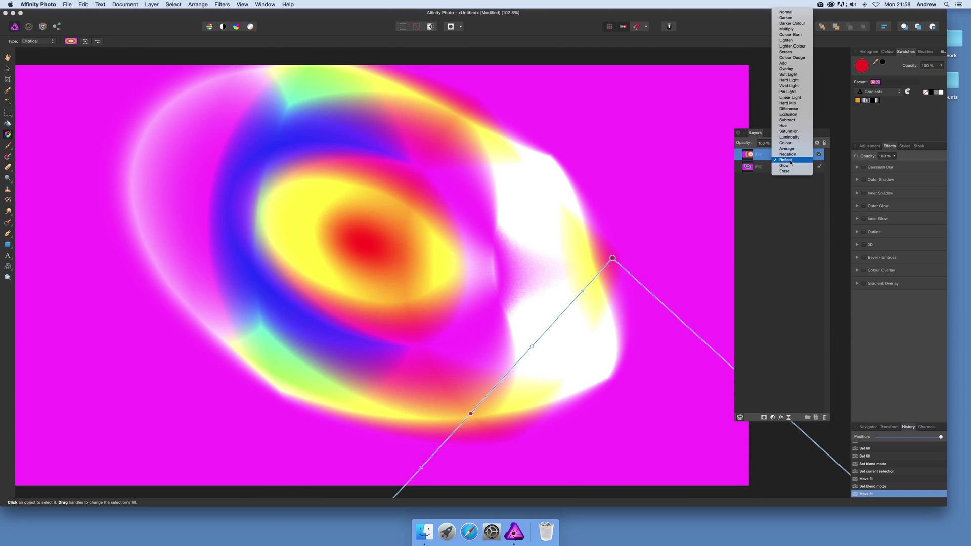
click(787, 154)
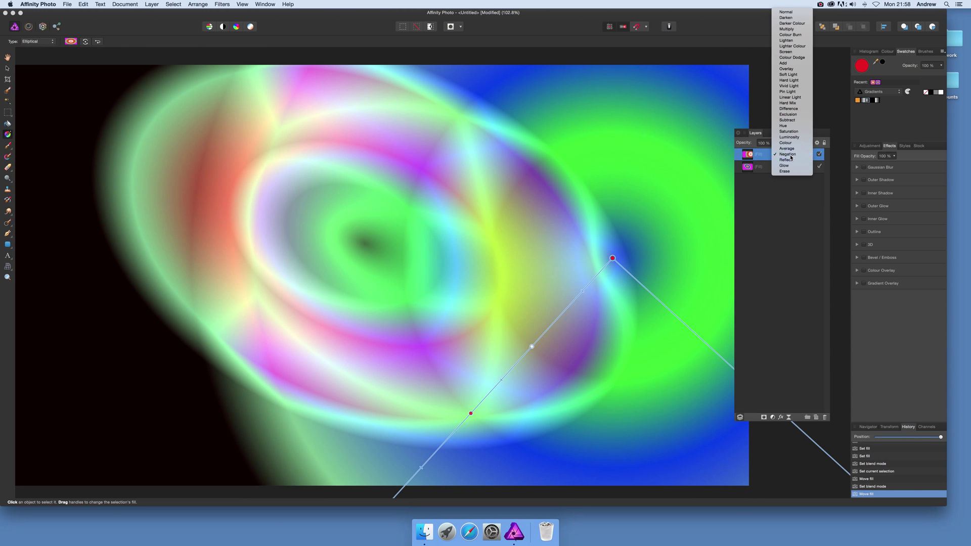
click(788, 154)
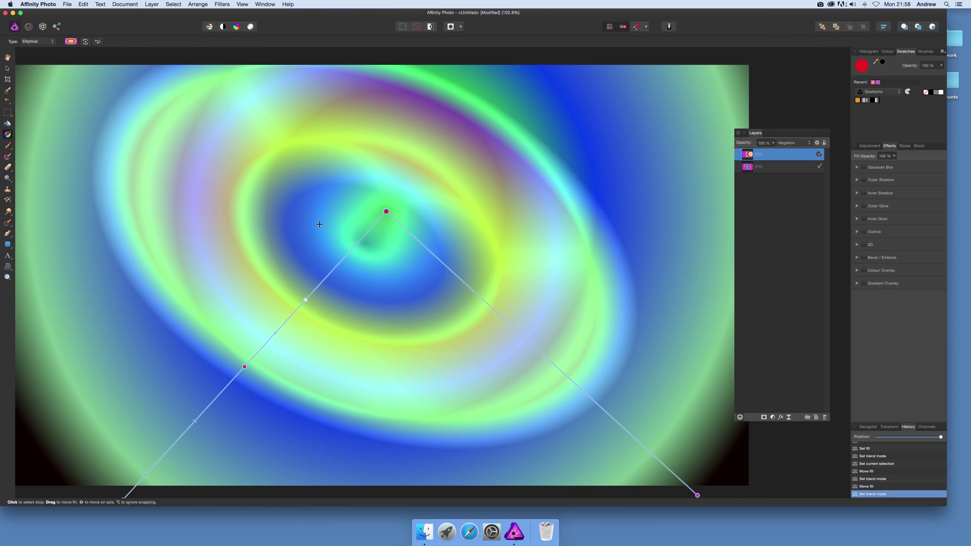
drag(385, 212, 254, 212)
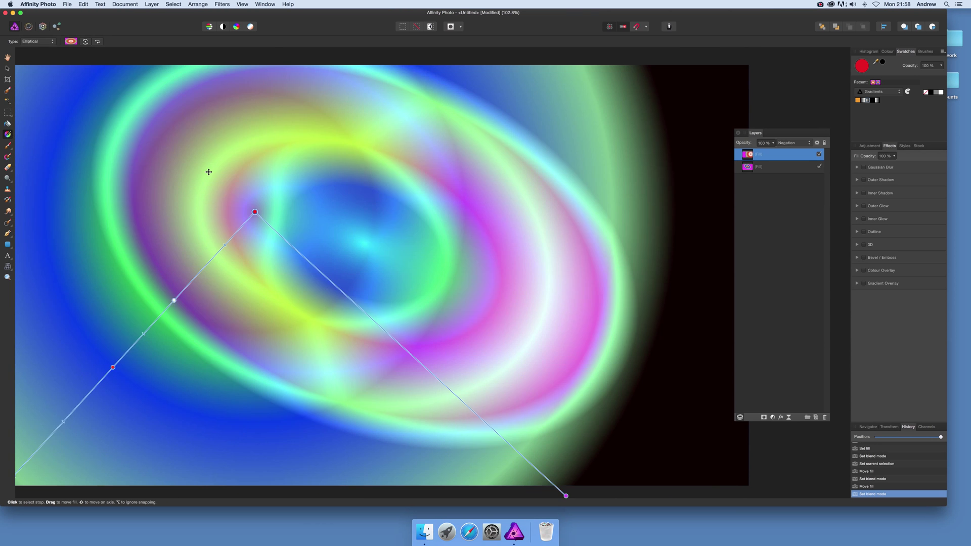
drag(254, 212, 192, 147)
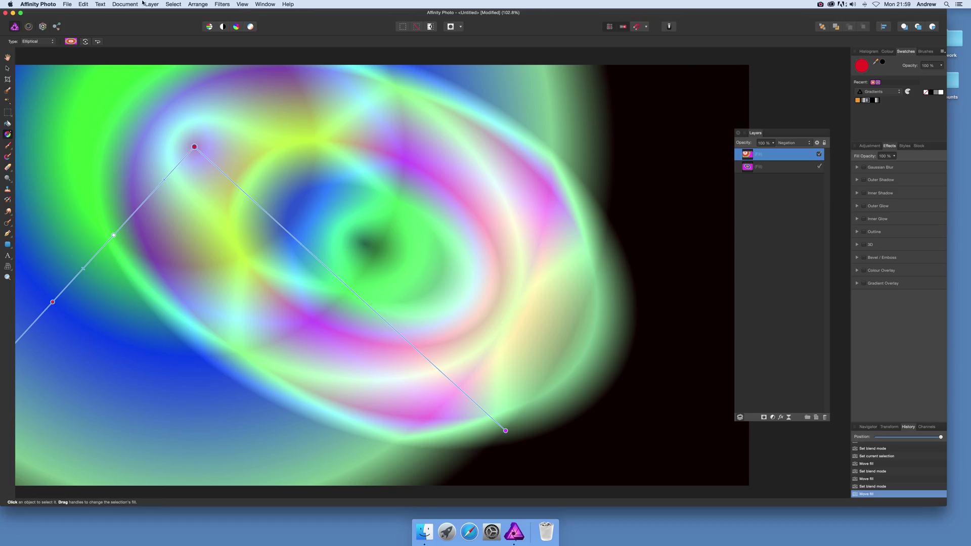
Duplicate the top gradient layer and reposition the copy's elliptical gradient around the canvas.
click(152, 4)
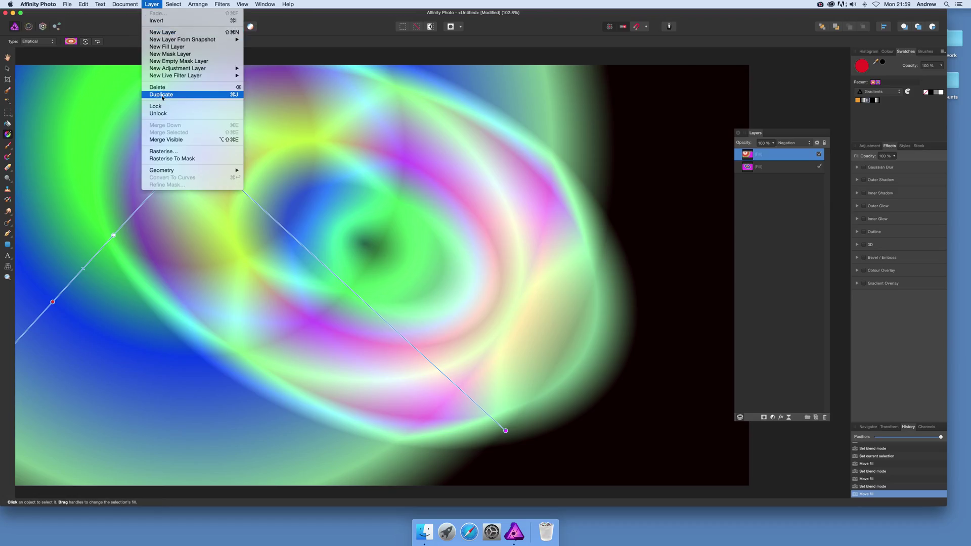
click(161, 94)
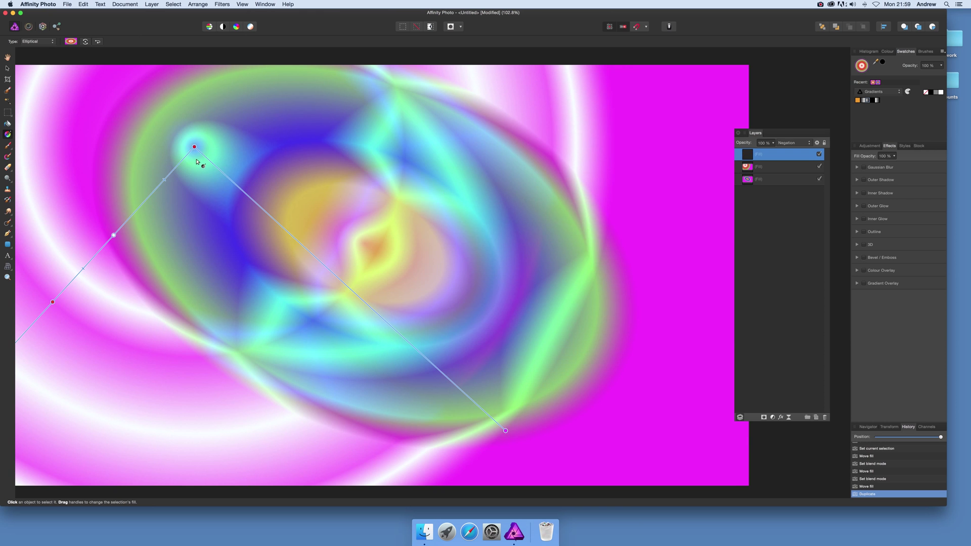
drag(195, 147, 390, 300)
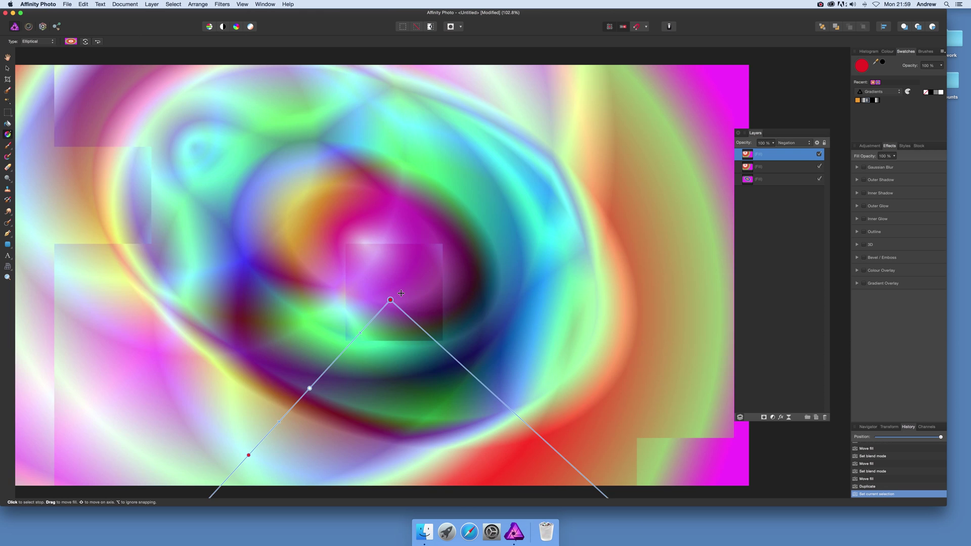
drag(390, 300, 351, 244)
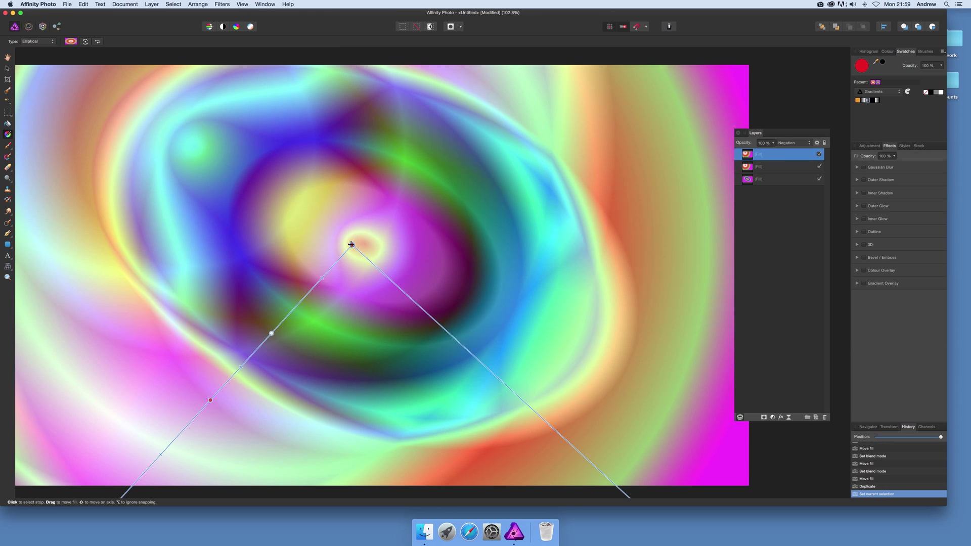
drag(351, 243, 401, 275)
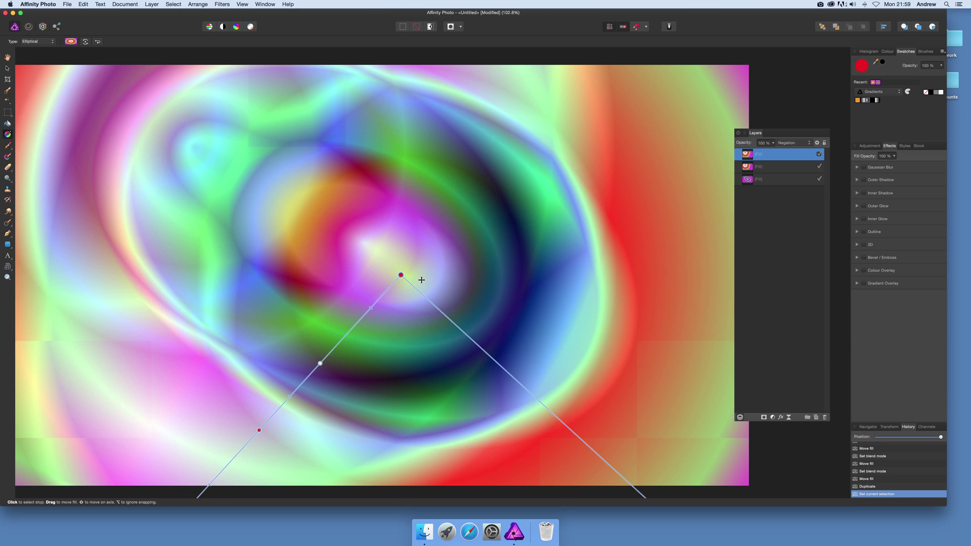
drag(400, 275, 575, 360)
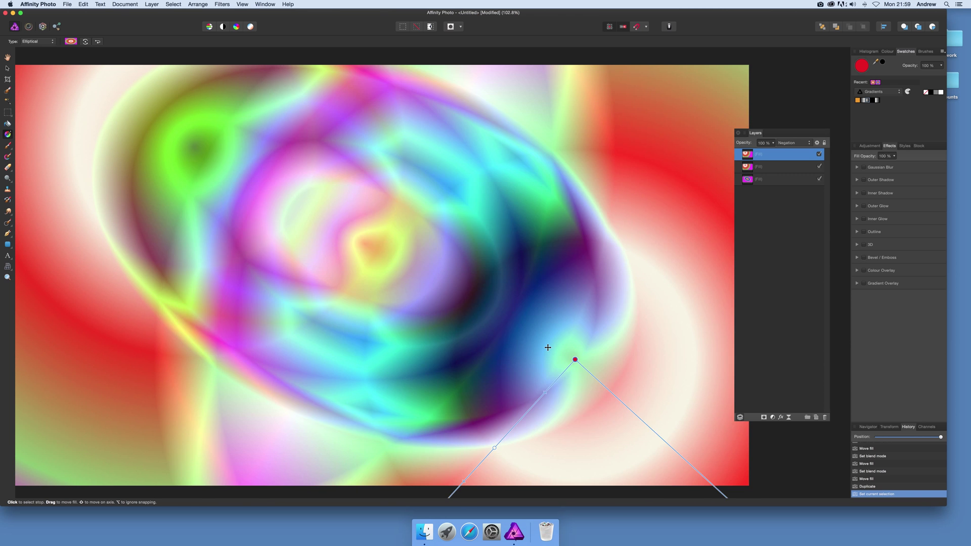
drag(574, 359, 471, 282)
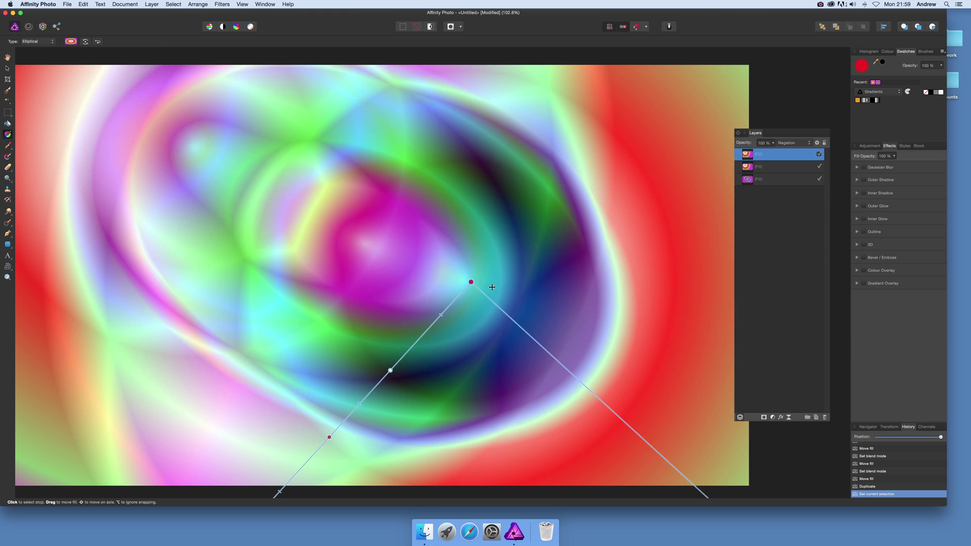
drag(470, 282, 607, 305)
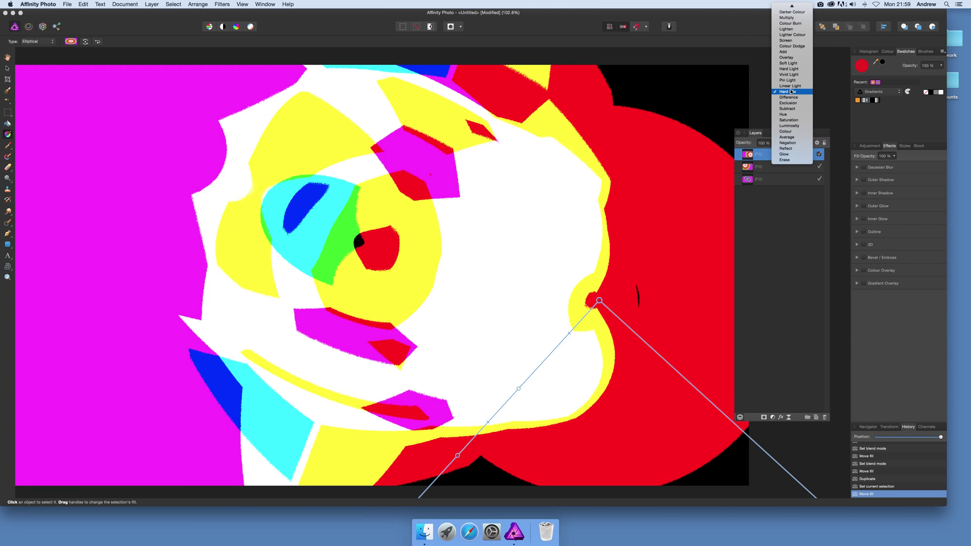
Set the top layer to Multiply blending and stretch its gradient across the canvas.
click(788, 69)
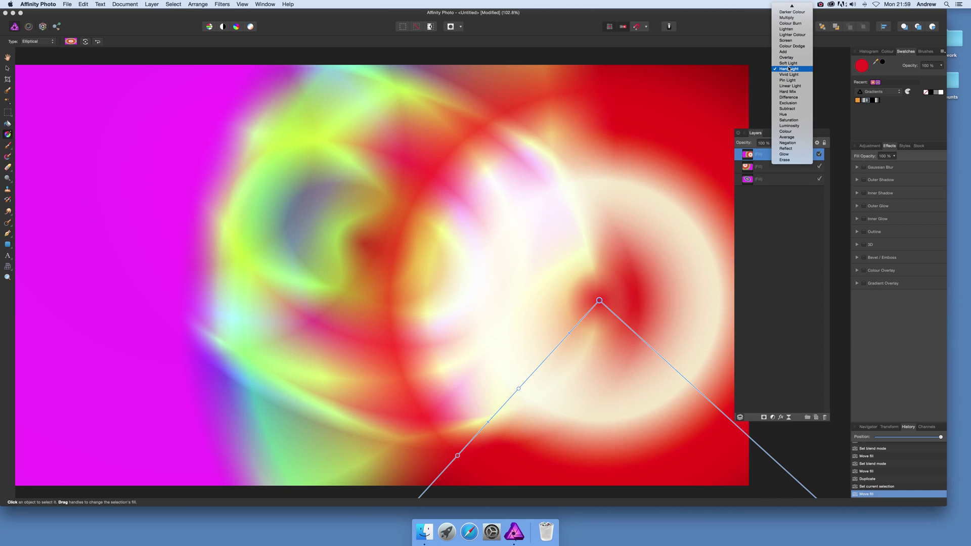
click(787, 30)
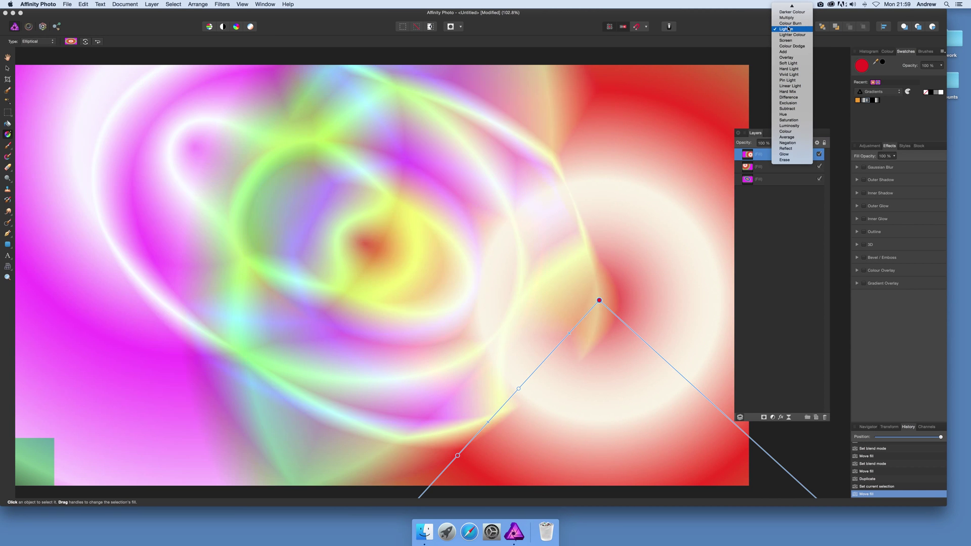
click(786, 17)
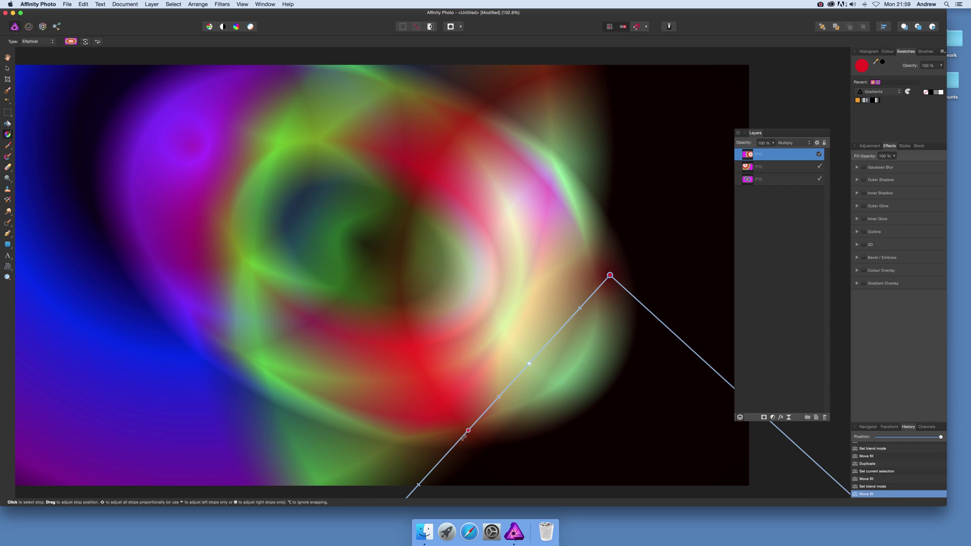
drag(467, 428, 458, 439)
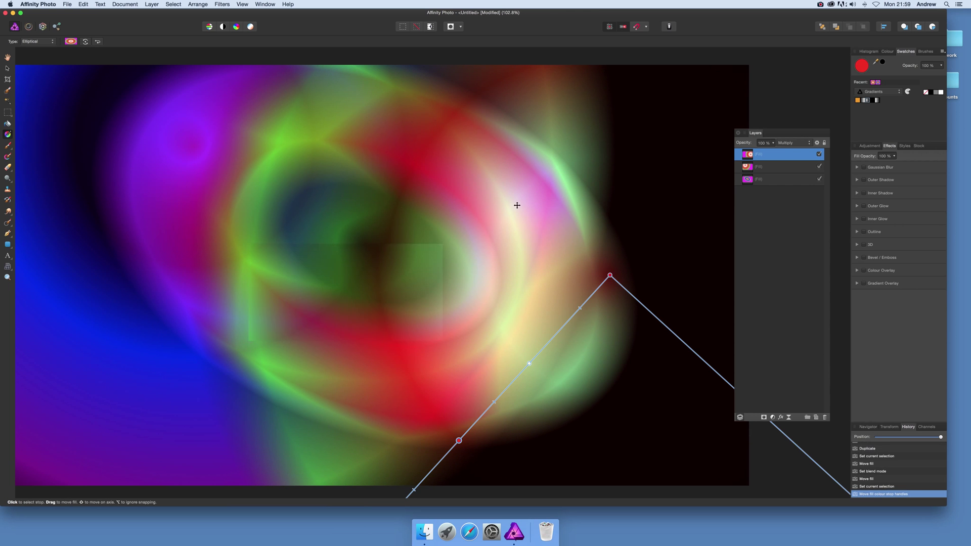
drag(610, 275, 699, 401)
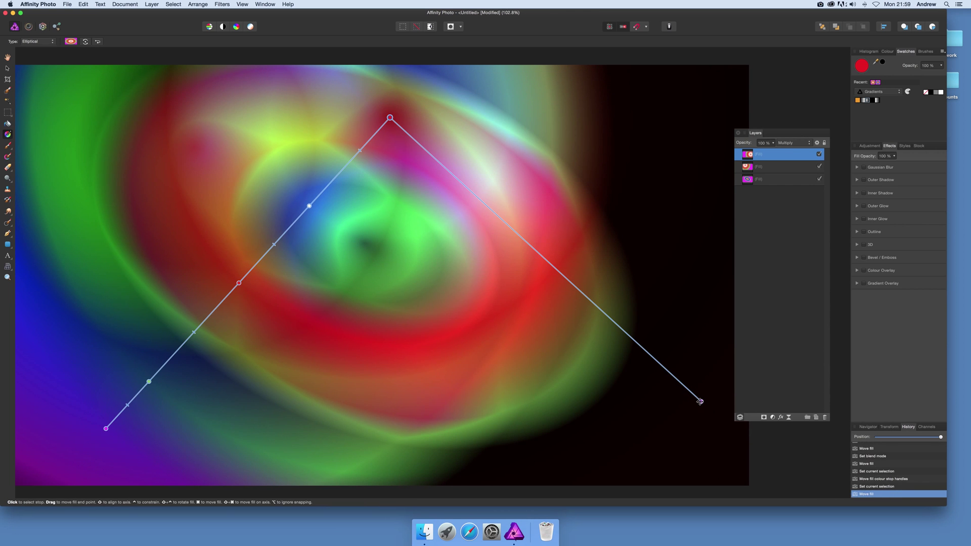
drag(698, 401, 508, 298)
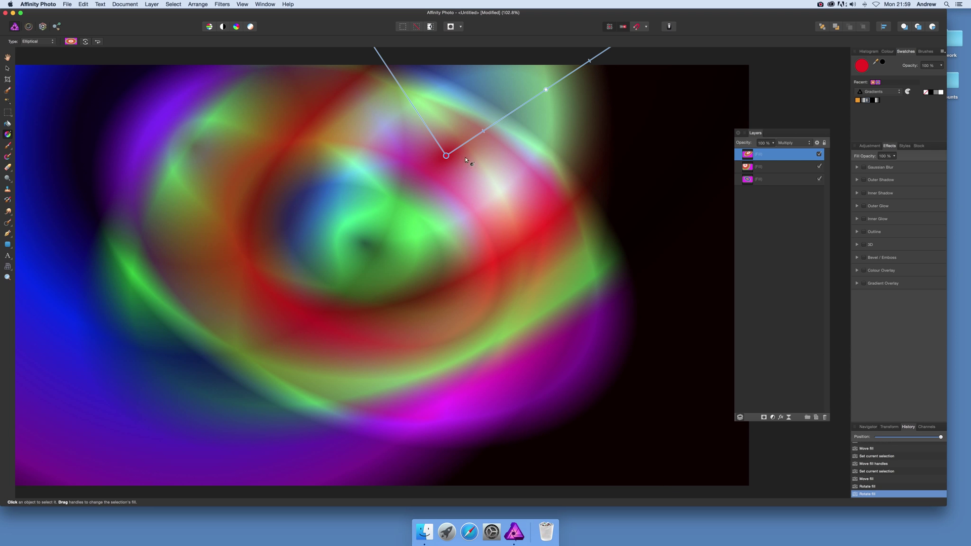
Rotate and recentre the top gradient so its red and green rings sweep around the image centre.
drag(445, 155, 476, 289)
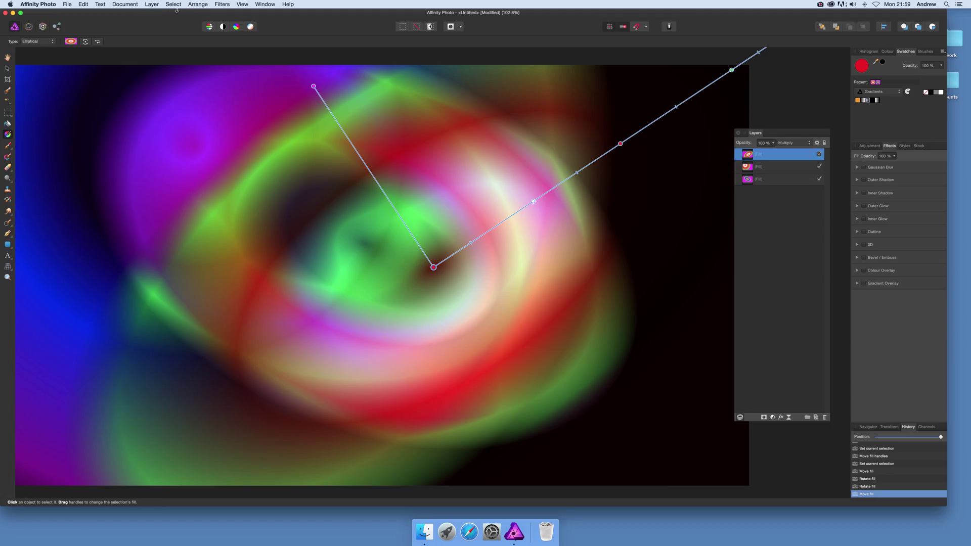
click(151, 4)
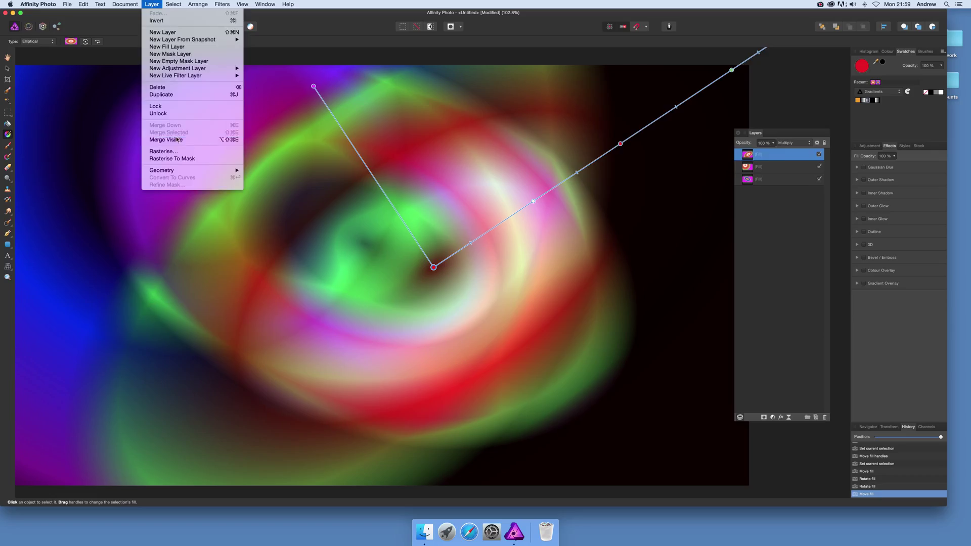
Merge the visible layers into a new pixel layer and attach a Live Twirl filter to it.
click(164, 140)
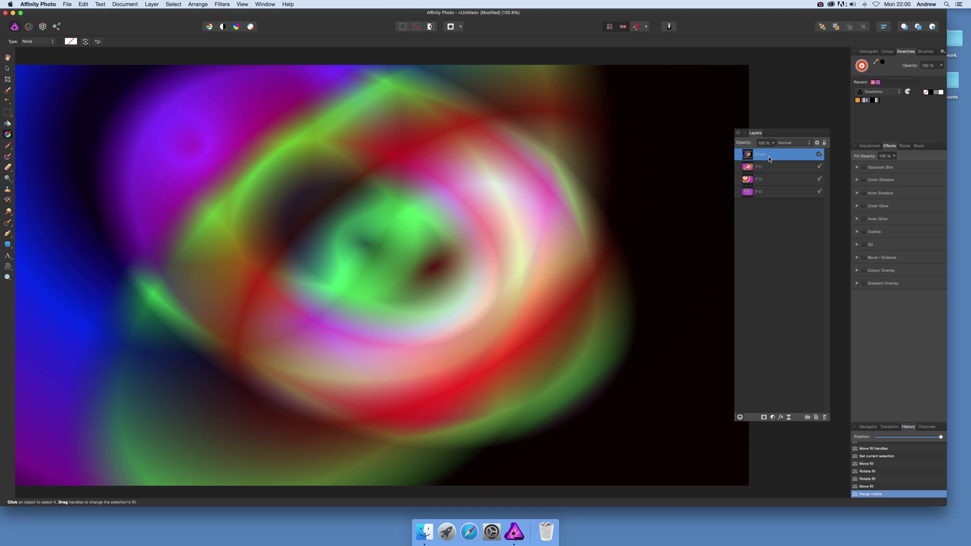
mouse_move(152, 4)
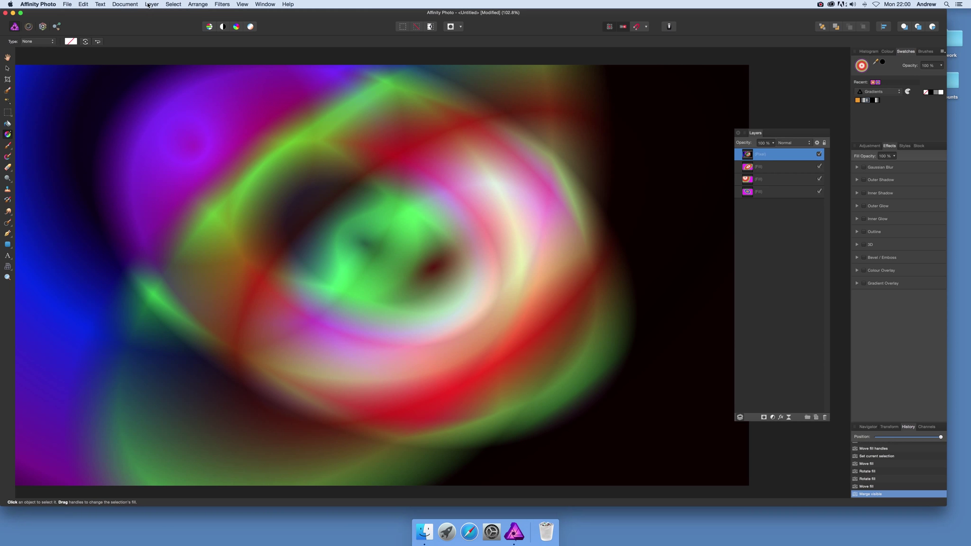
click(152, 4)
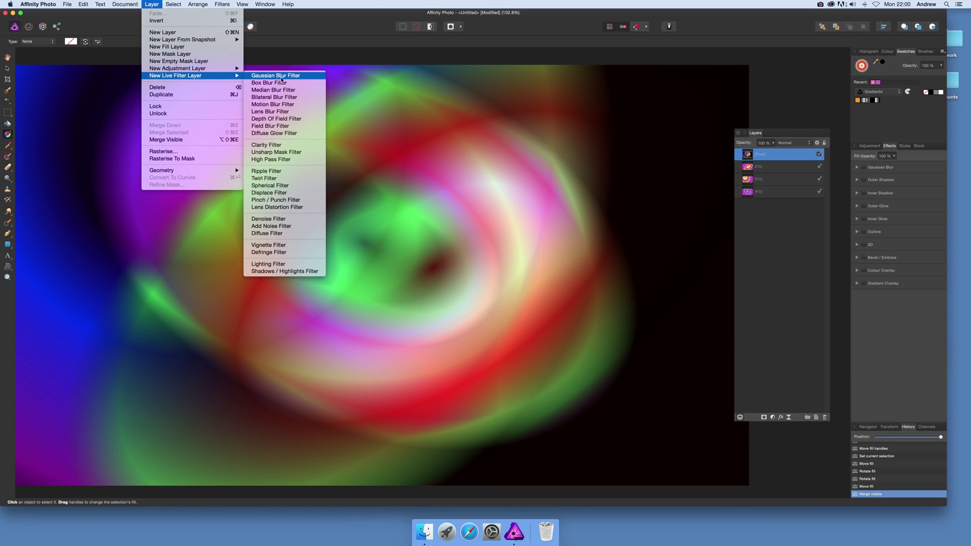
mouse_move(268, 192)
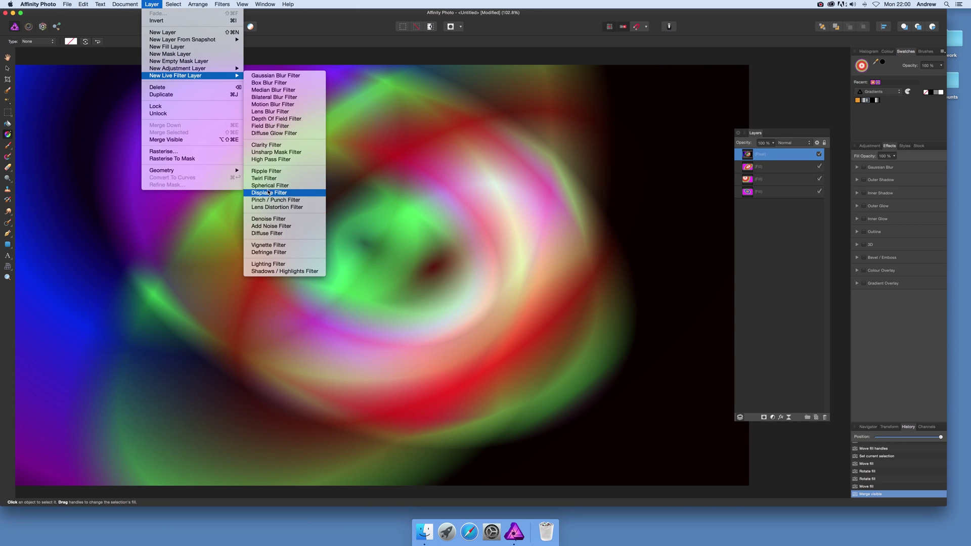
mouse_move(264, 178)
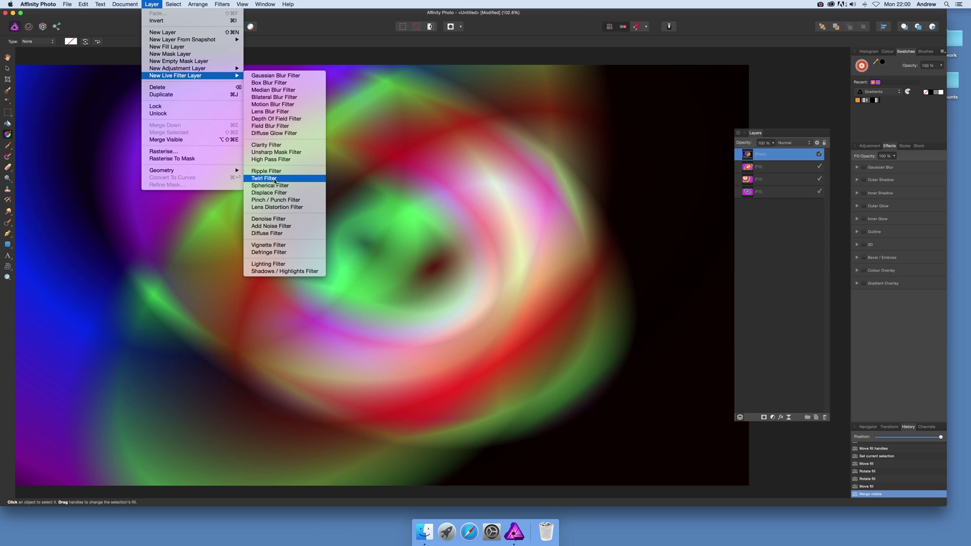
click(264, 179)
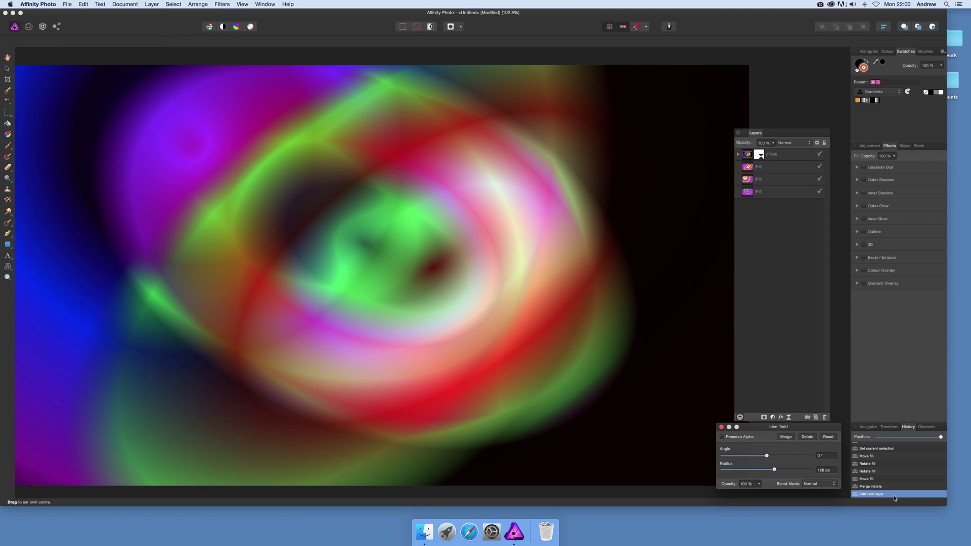
Raise the twirl angle and tune its radius until the green and red spiral fills the image.
drag(765, 456, 793, 456)
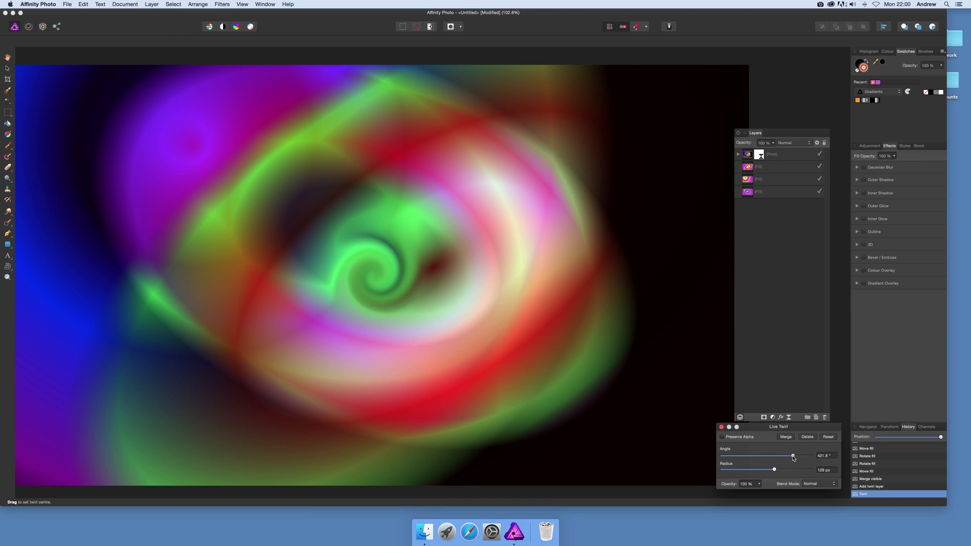
drag(773, 469, 792, 469)
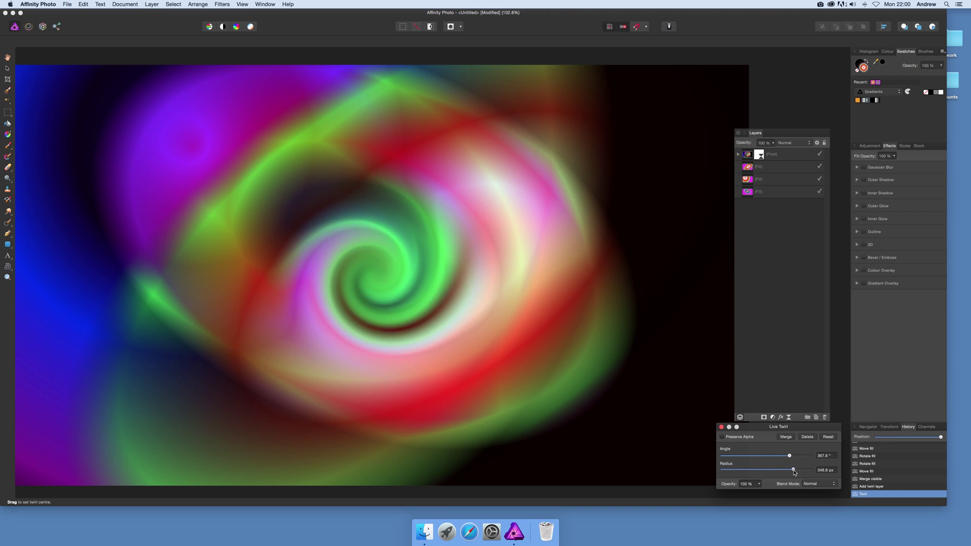
drag(794, 469, 811, 469)
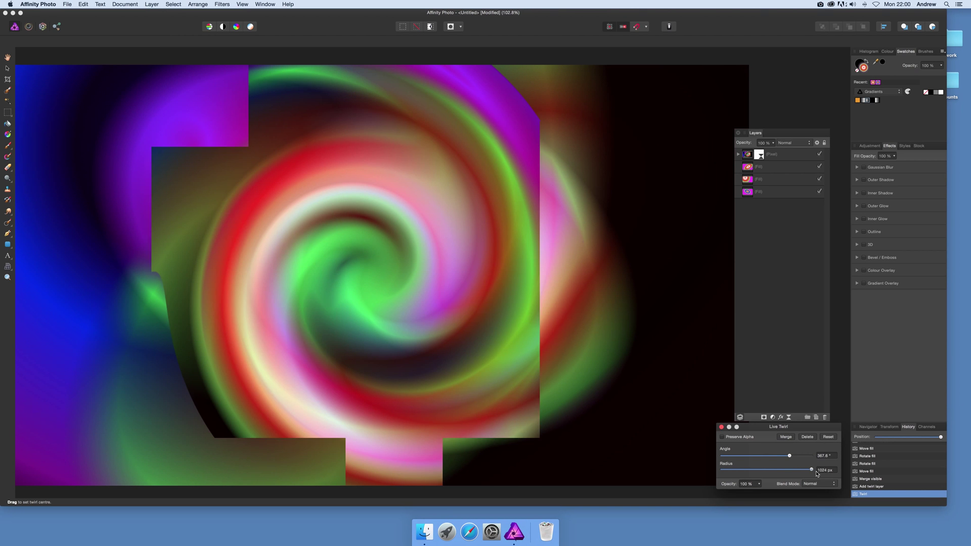
drag(812, 469, 809, 469)
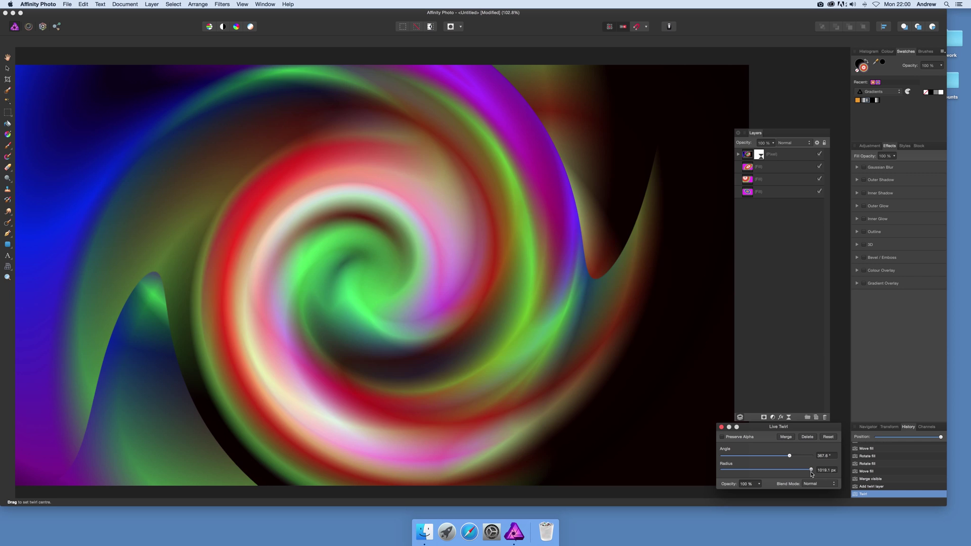
drag(812, 470, 808, 470)
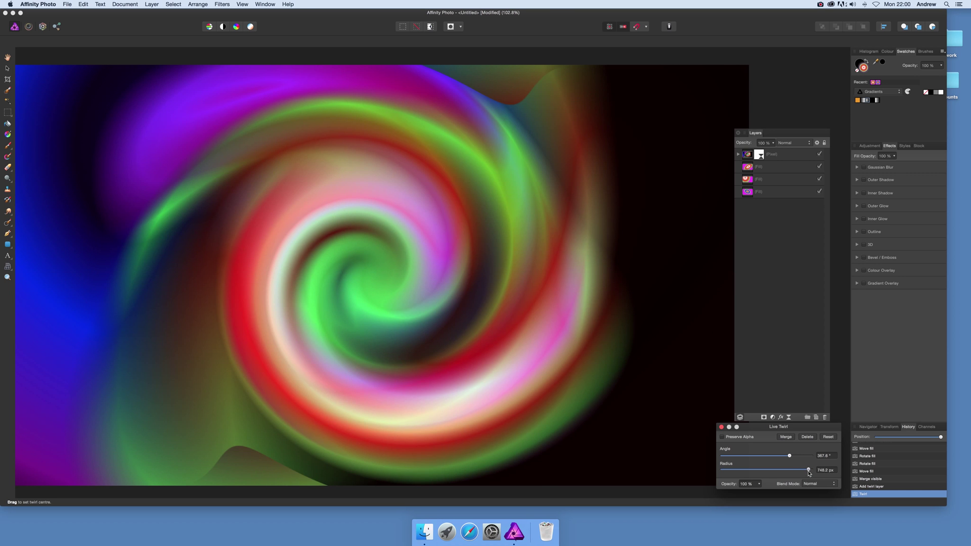
drag(807, 469, 790, 469)
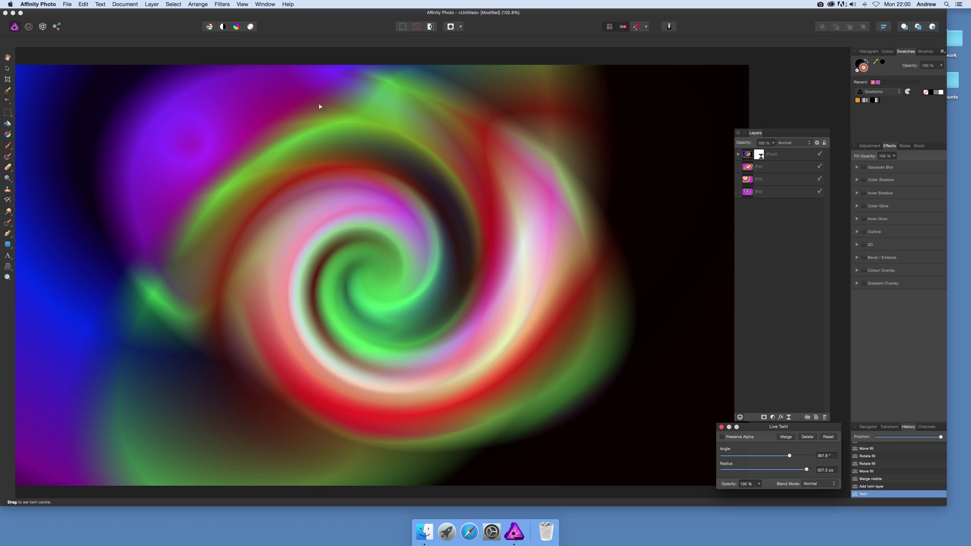